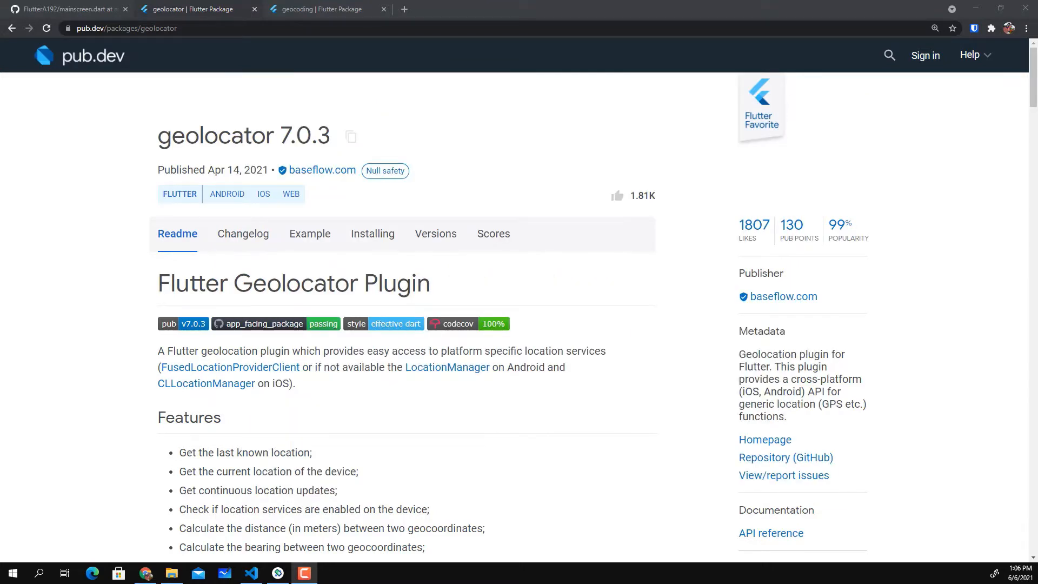
mouse_move(210, 155)
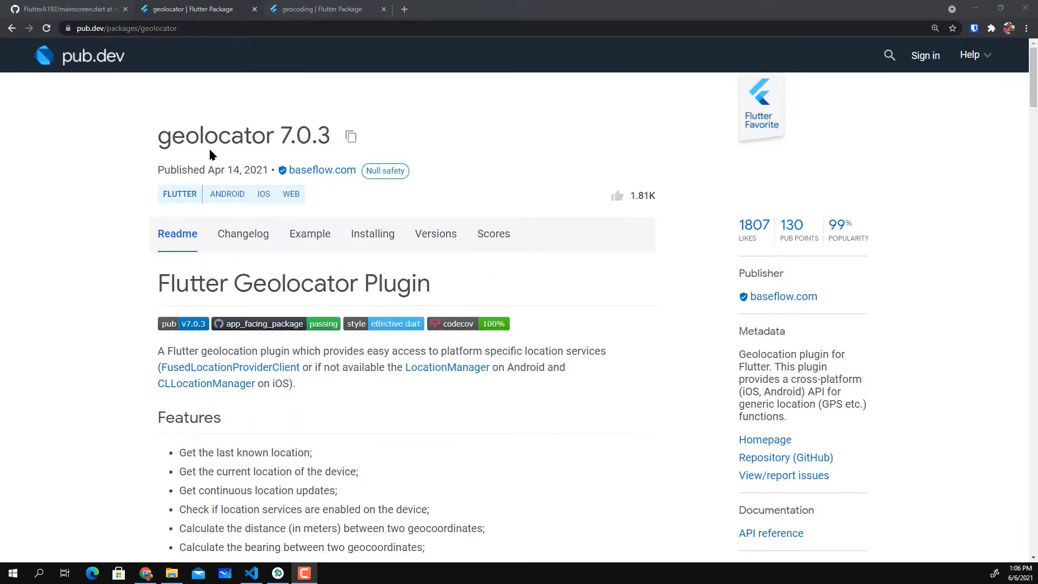
Step: Compare the geolocator and geocoding package pages on pub.dev, selecting each package name
double_click(217, 135)
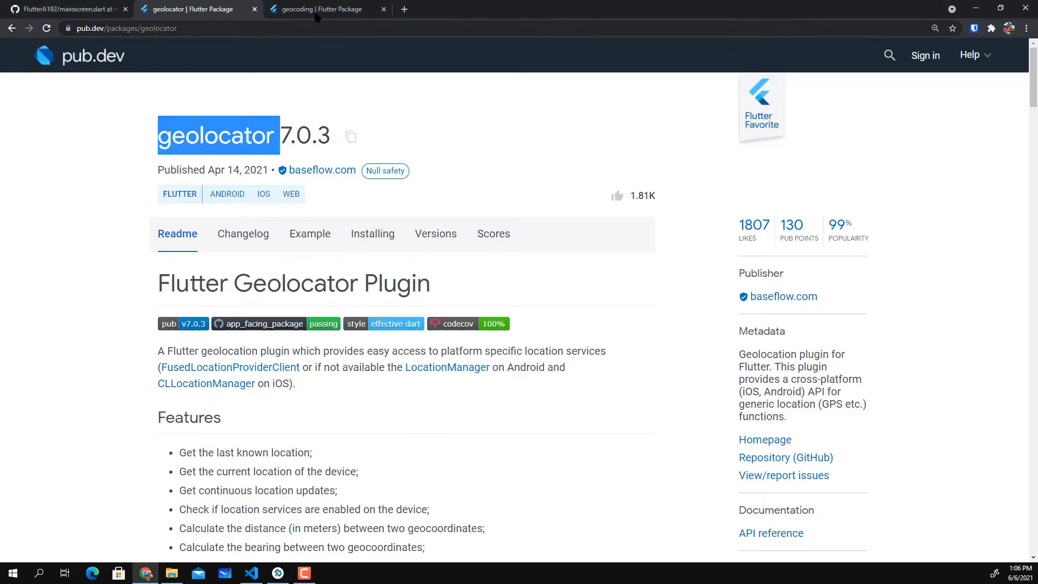
click(325, 10)
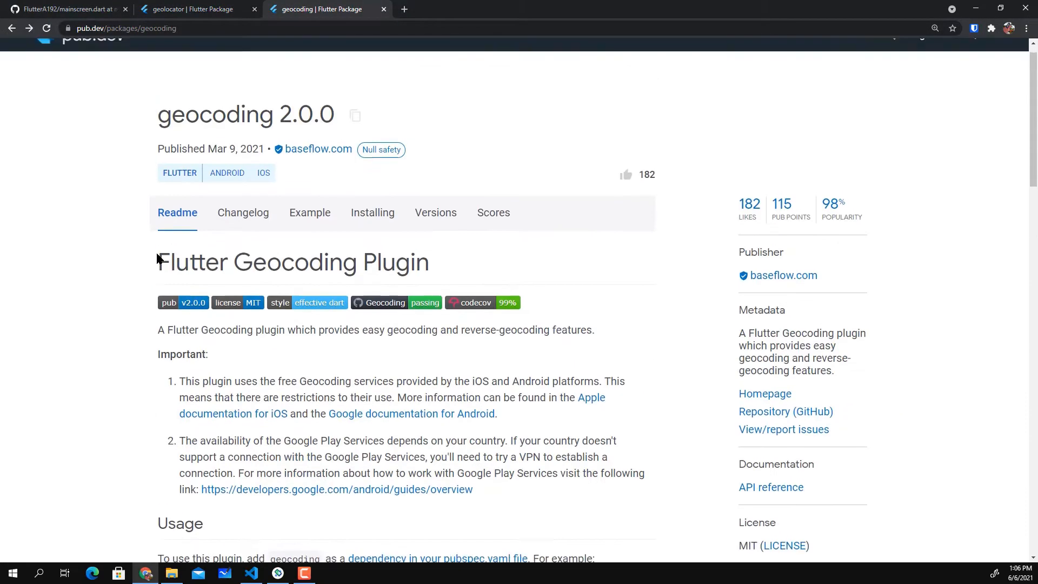
click(192, 9)
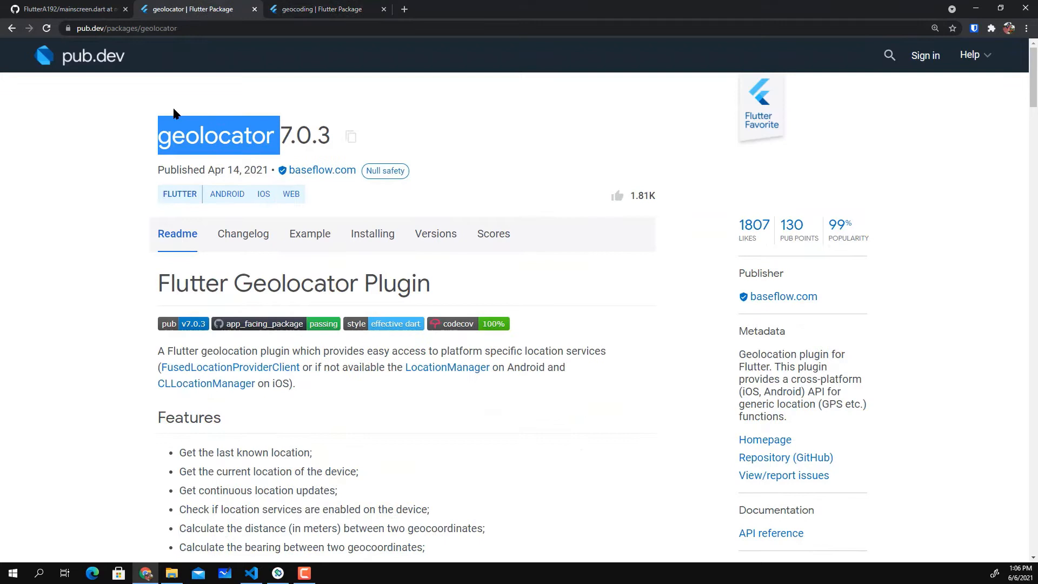
click(324, 9)
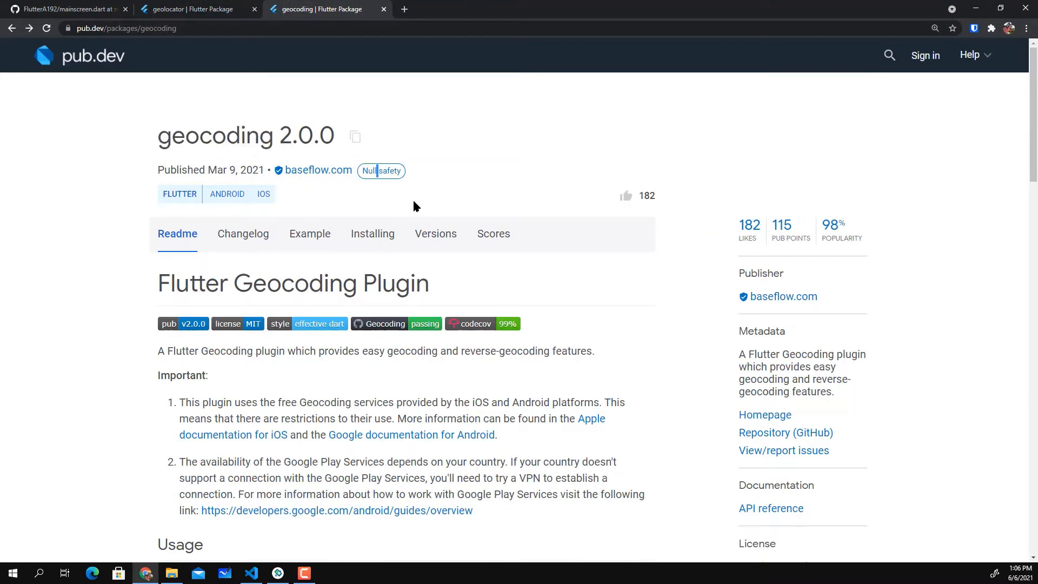
double_click(216, 135)
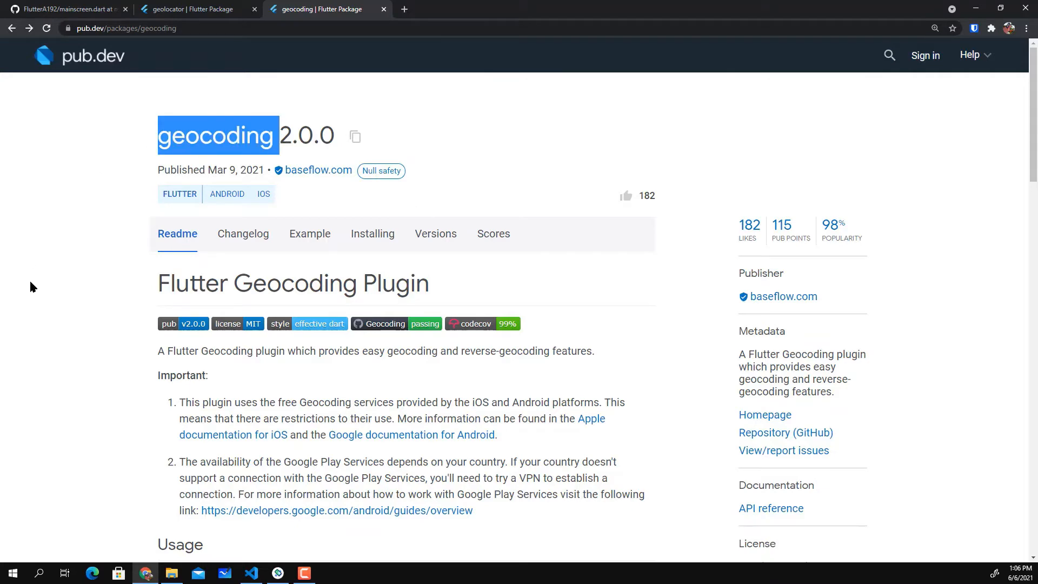
scroll(down, 3)
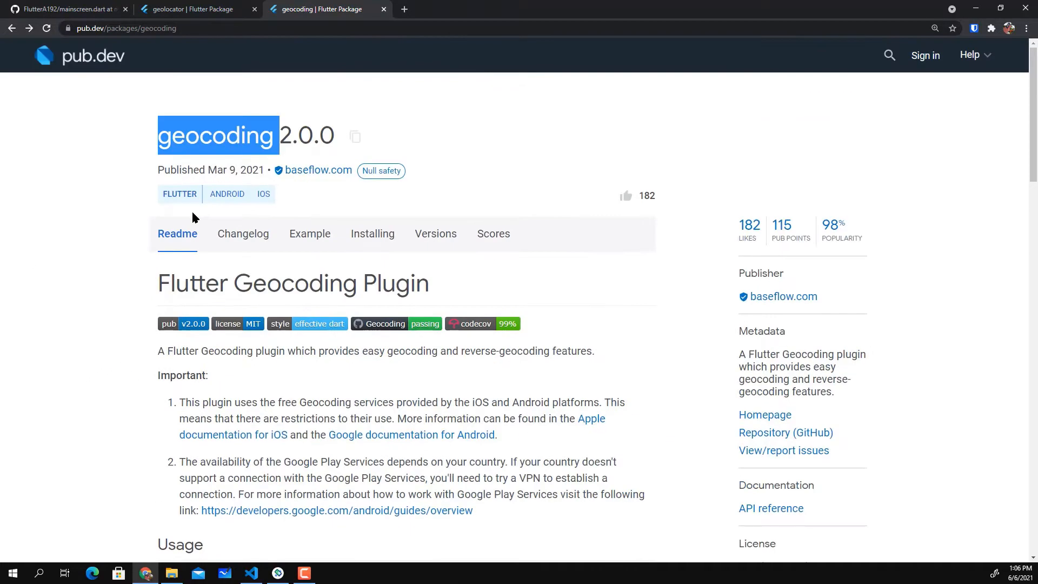
mouse_move(195, 9)
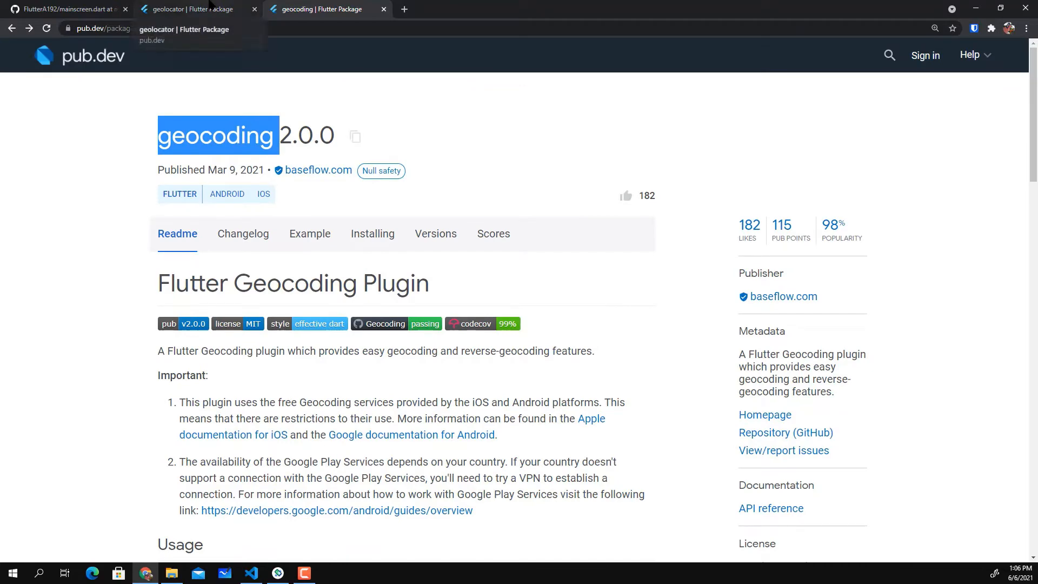
click(192, 9)
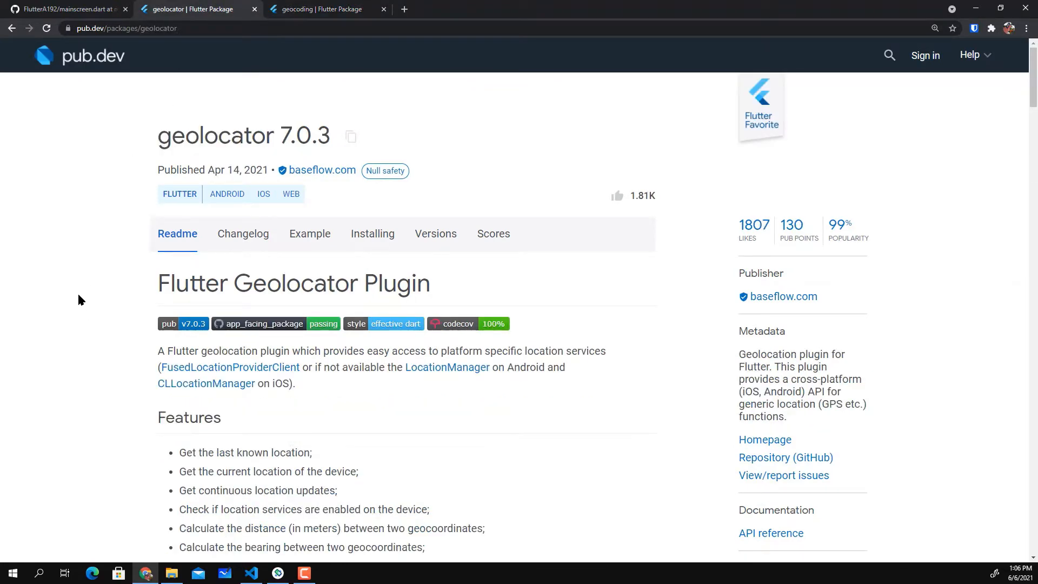
Step: Check out the Simple ESHOP cart with Delivery and auto-fill the address from current location
click(250, 573)
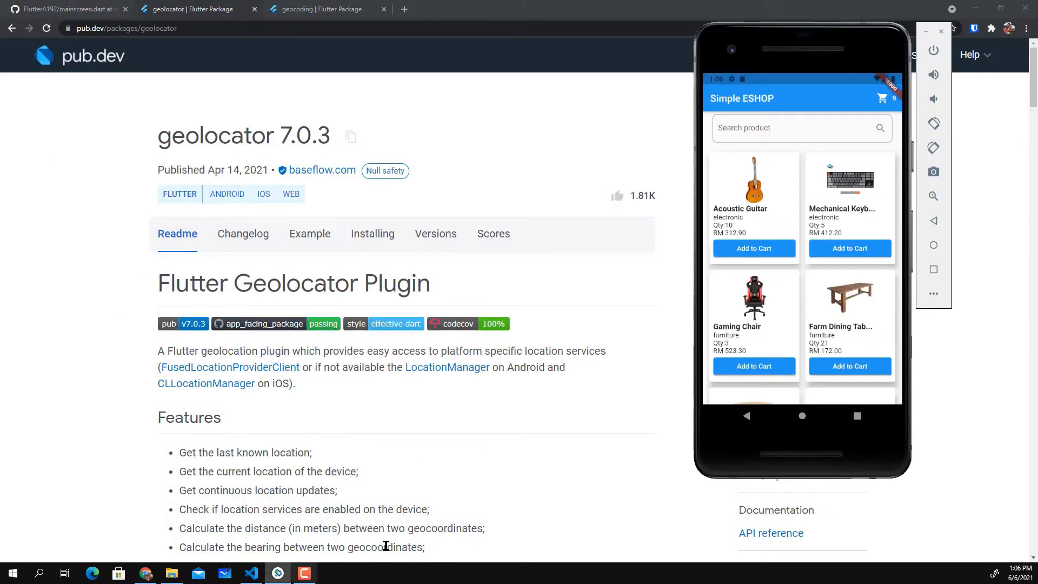
click(881, 98)
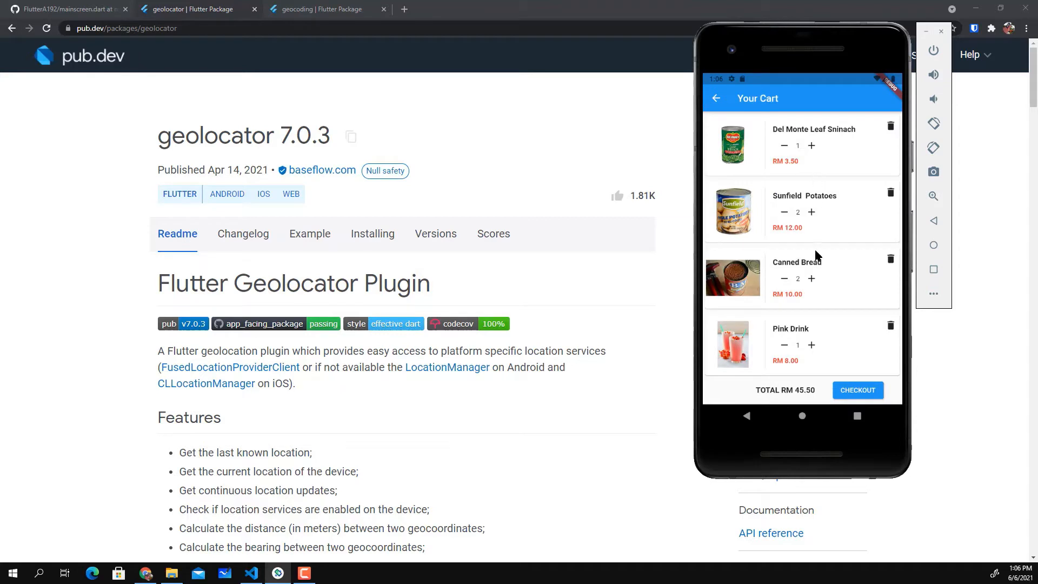
click(858, 390)
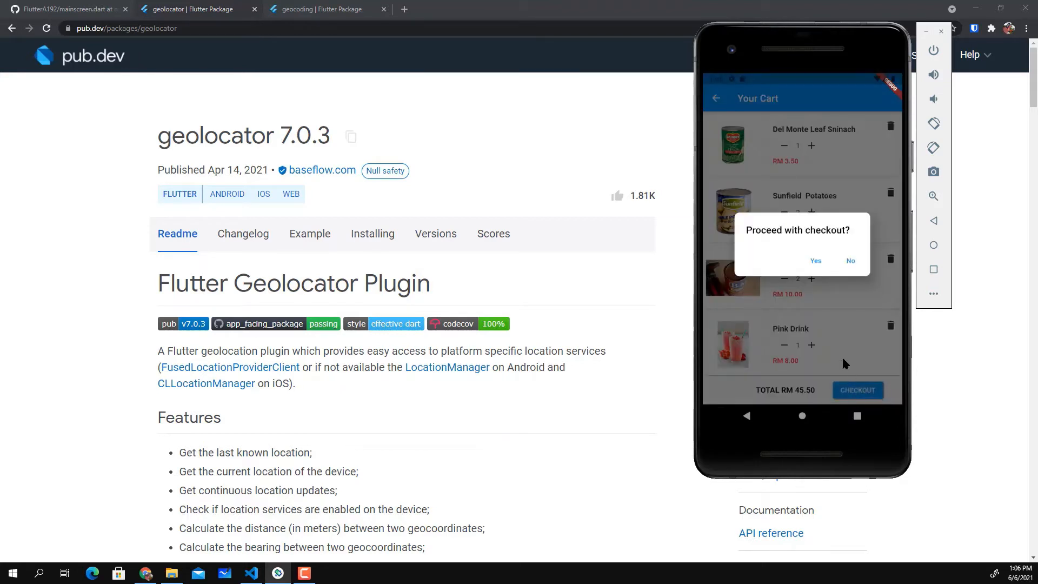
click(815, 260)
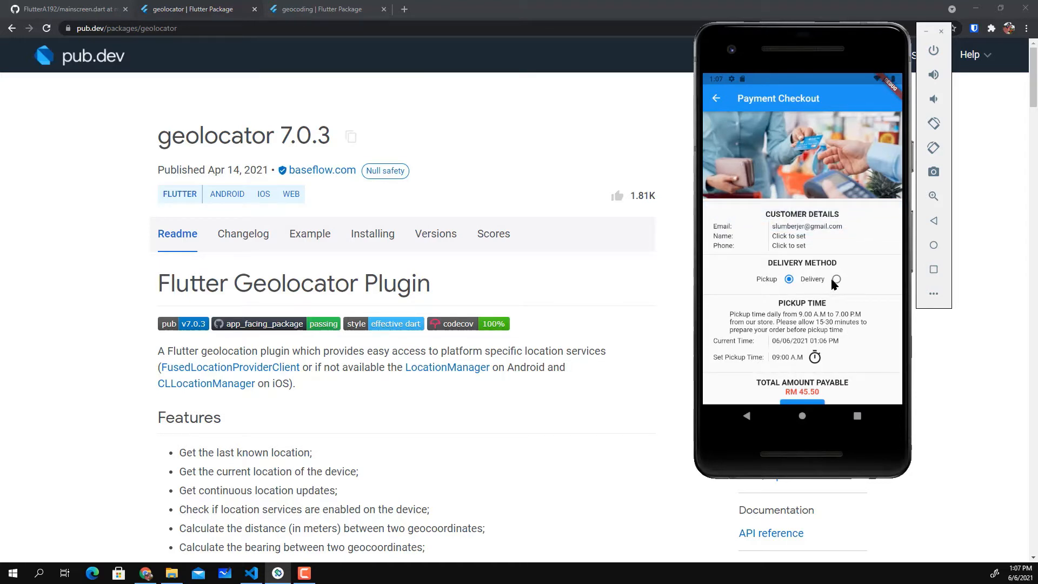
click(789, 280)
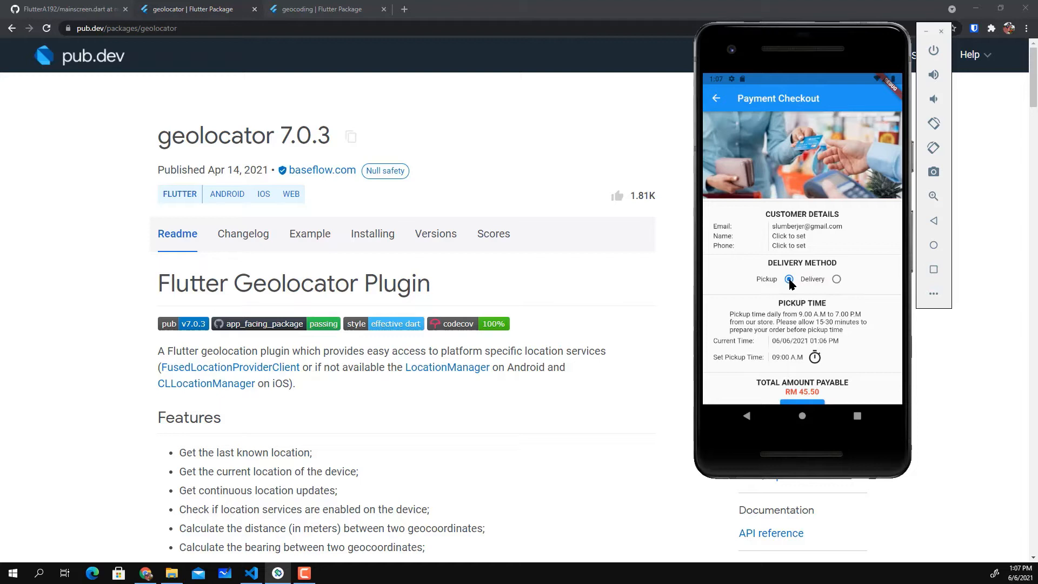
click(837, 279)
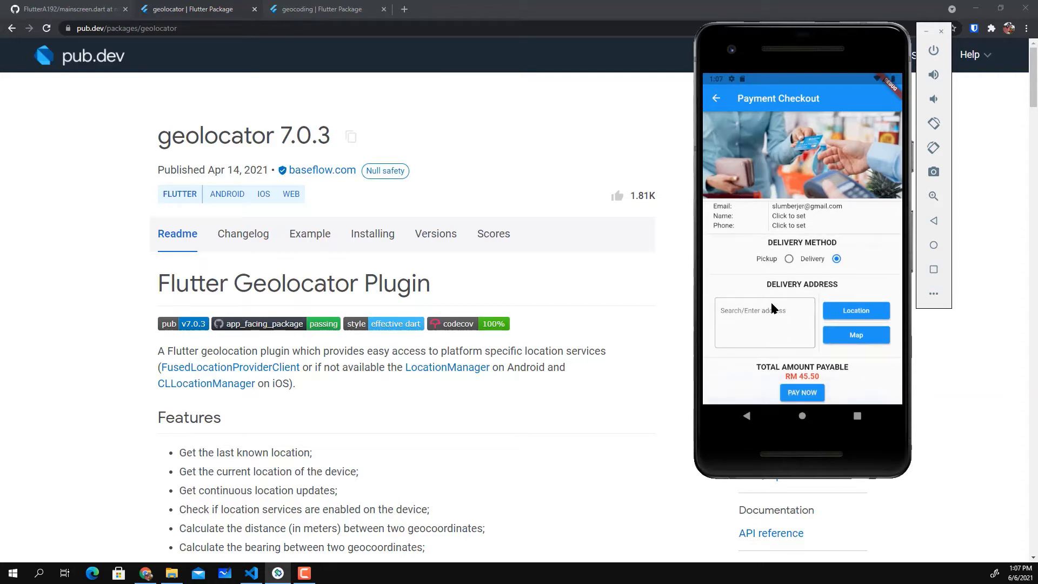
mouse_move(857, 318)
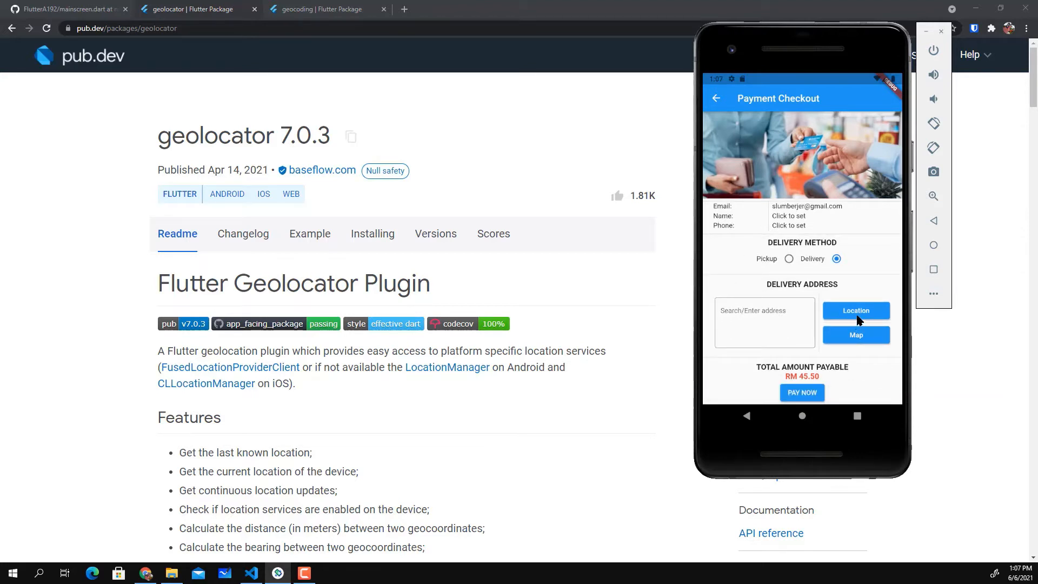
click(855, 310)
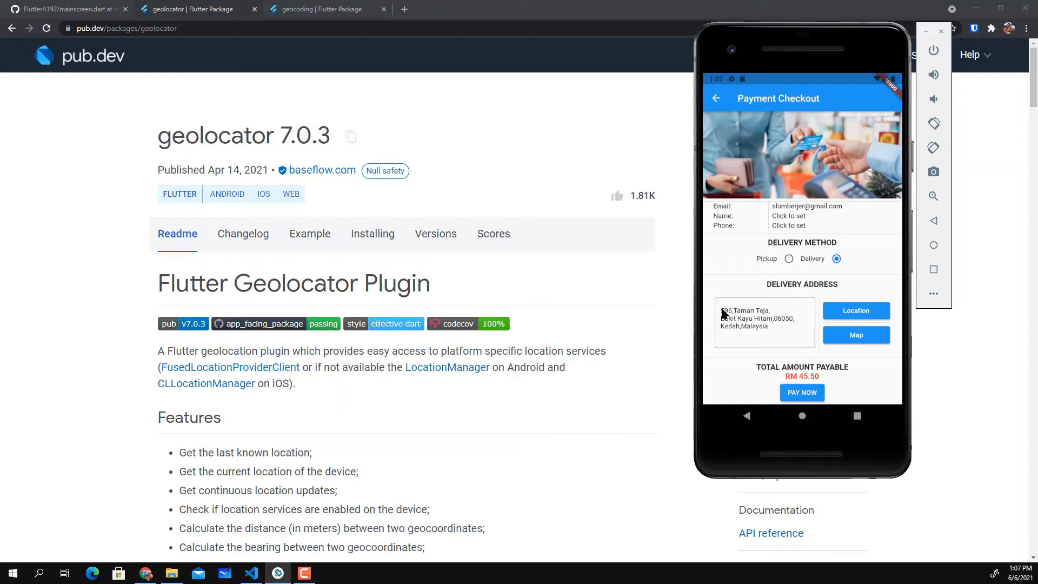
mouse_move(778, 335)
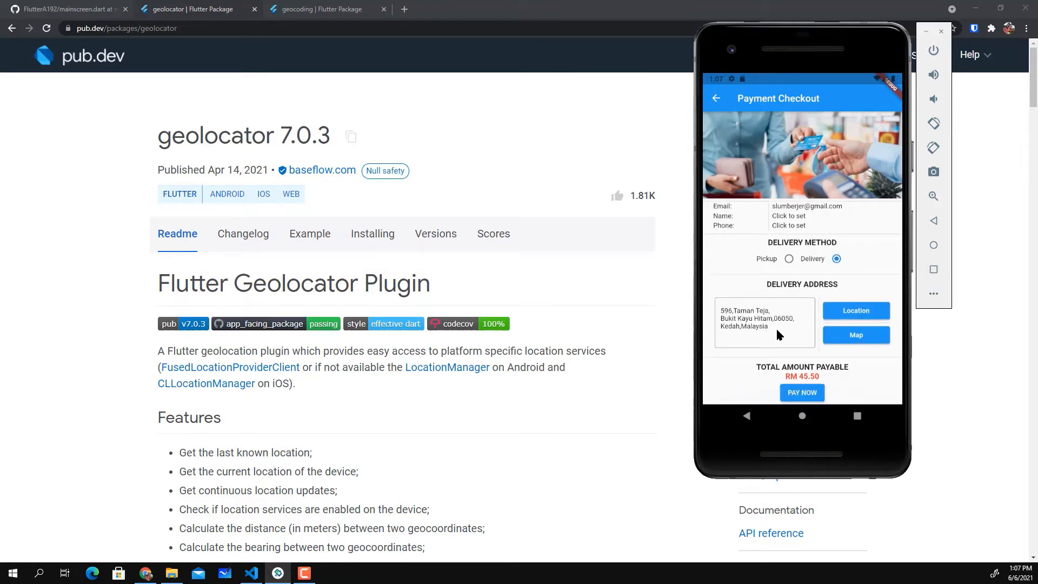
click(762, 323)
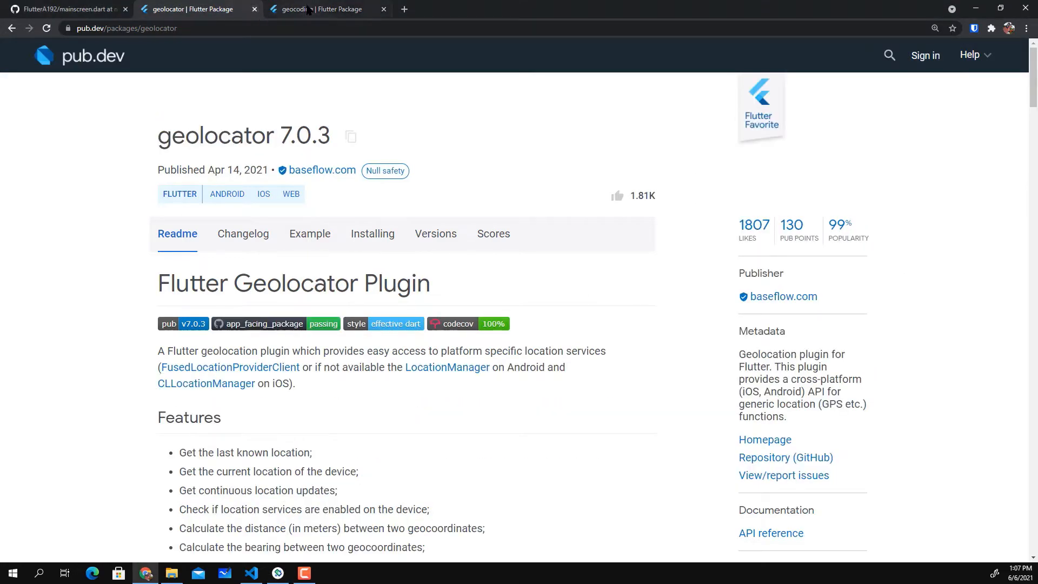
Step: Scroll the geolocator Readme and installation instructions down to the dependency line and import statement
click(325, 8)
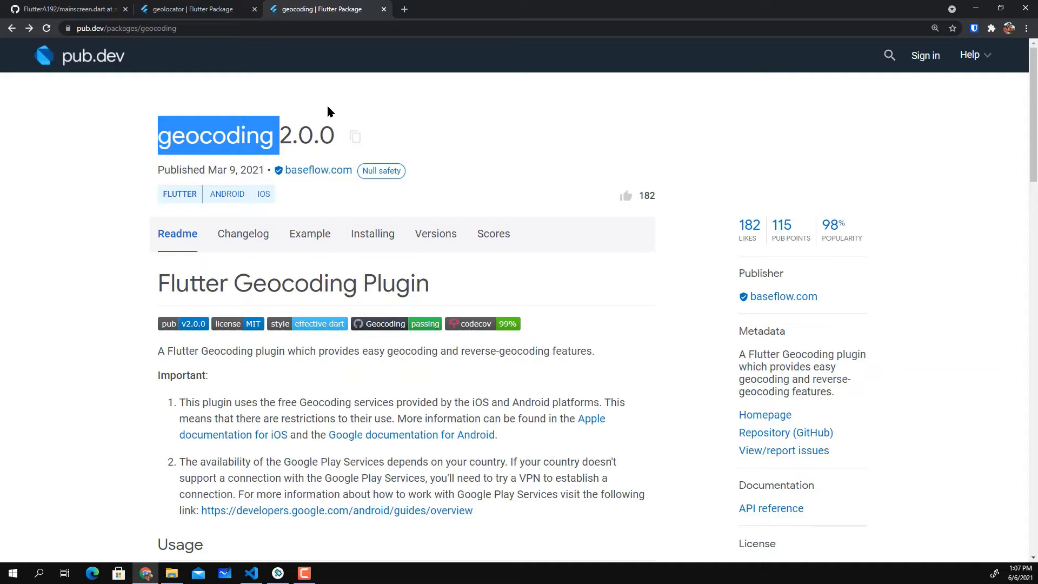
click(192, 9)
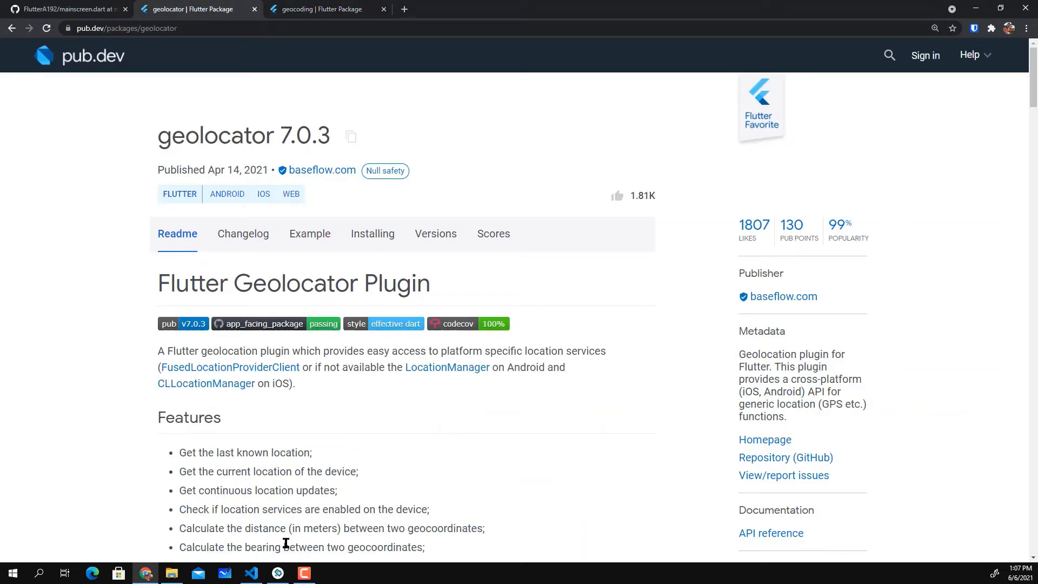
scroll(down, 3)
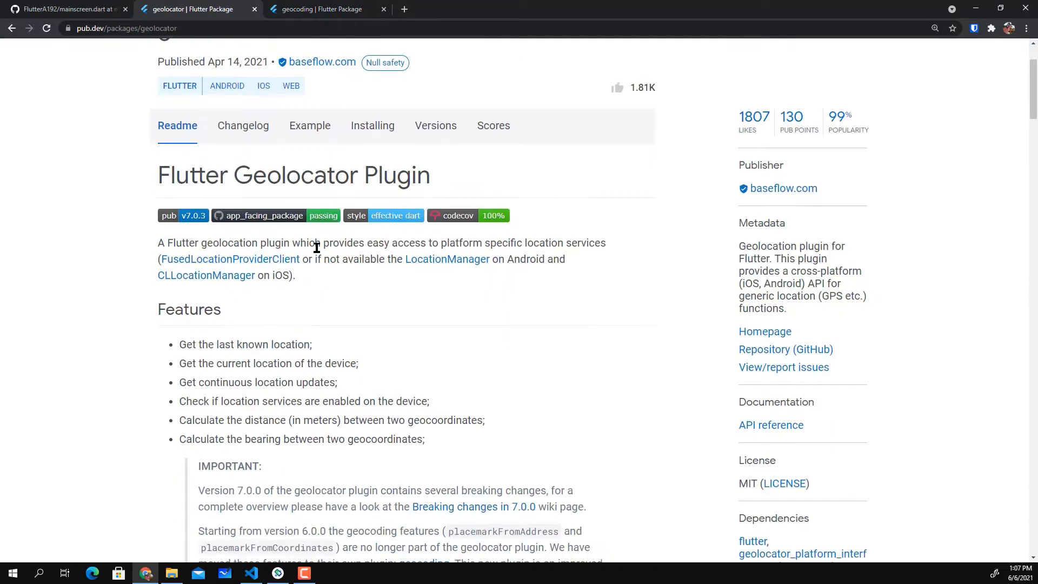
mouse_move(392, 295)
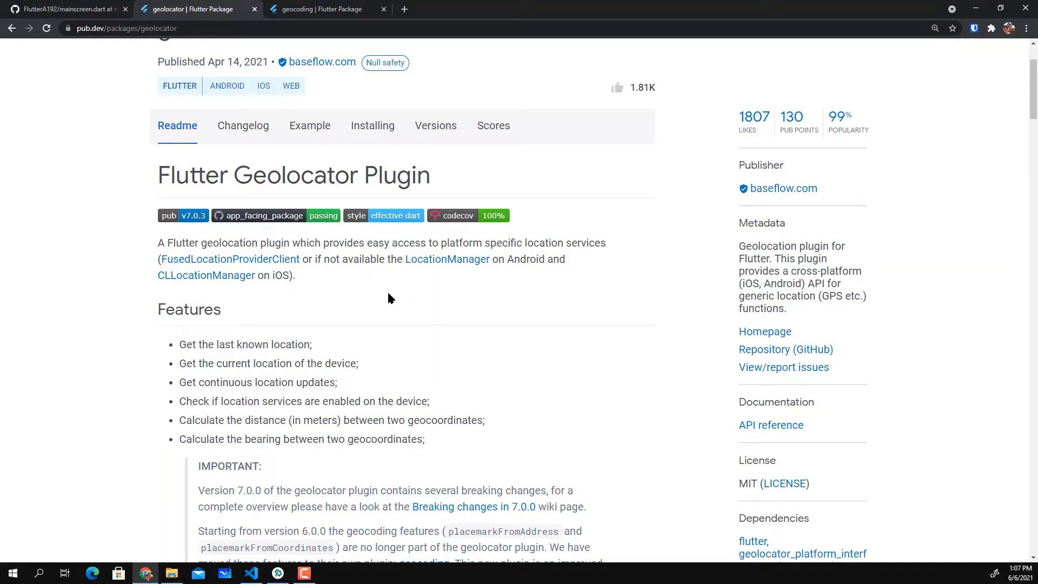
mouse_move(363, 315)
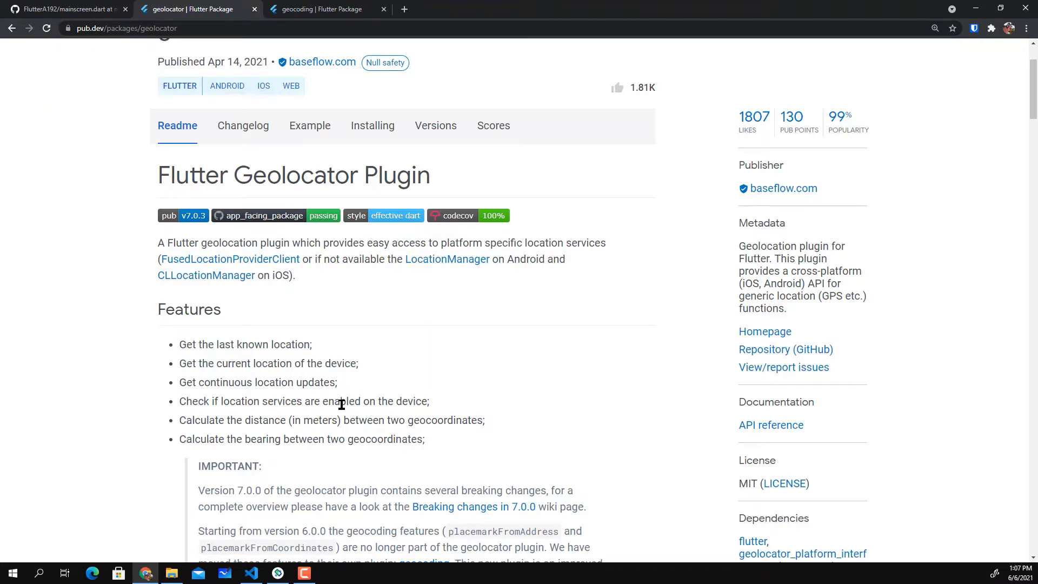
scroll(down, 3)
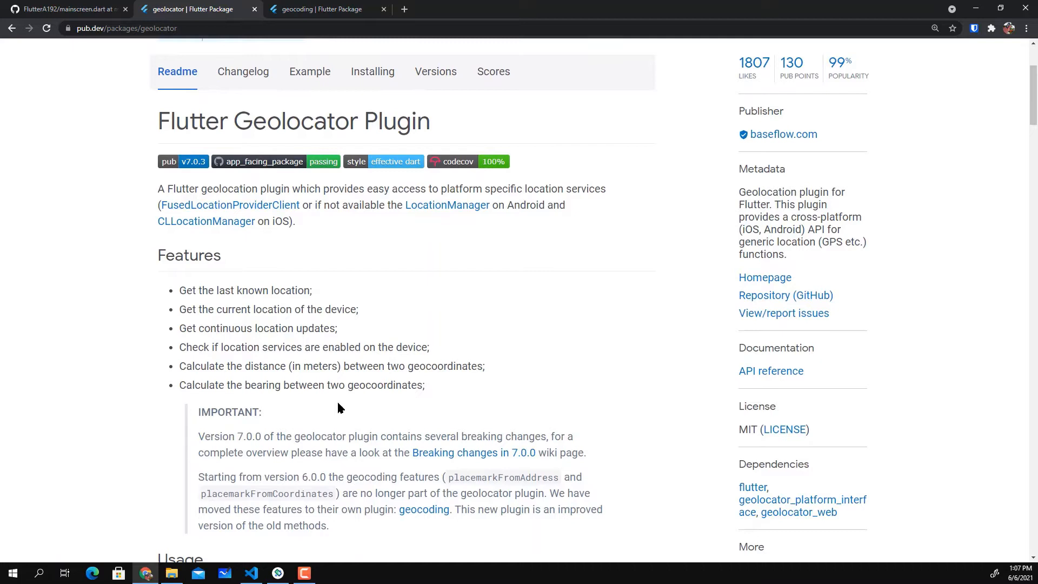
mouse_move(333, 385)
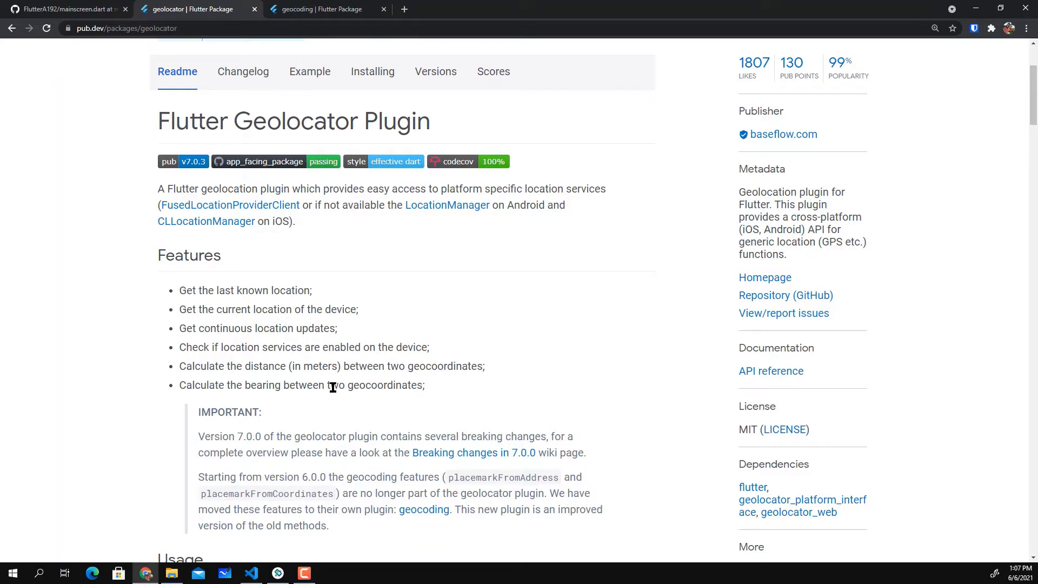
mouse_move(324, 378)
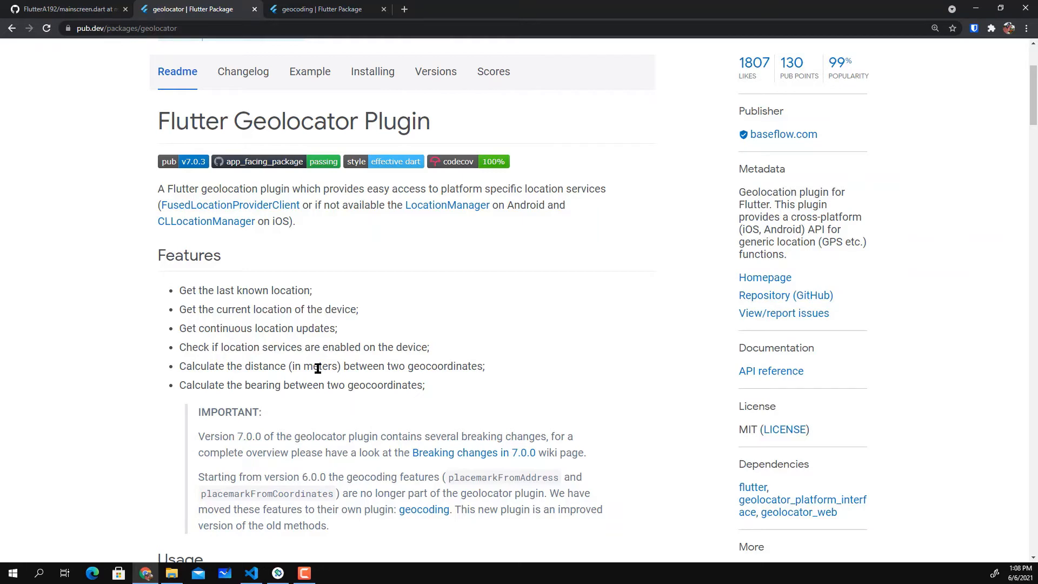
scroll(down, 3)
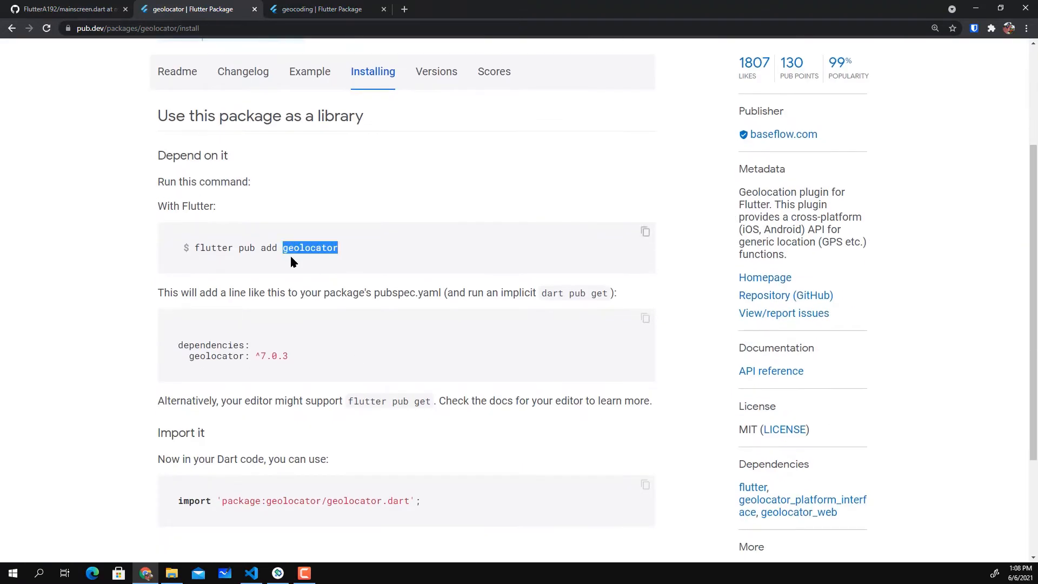
scroll(down, 3)
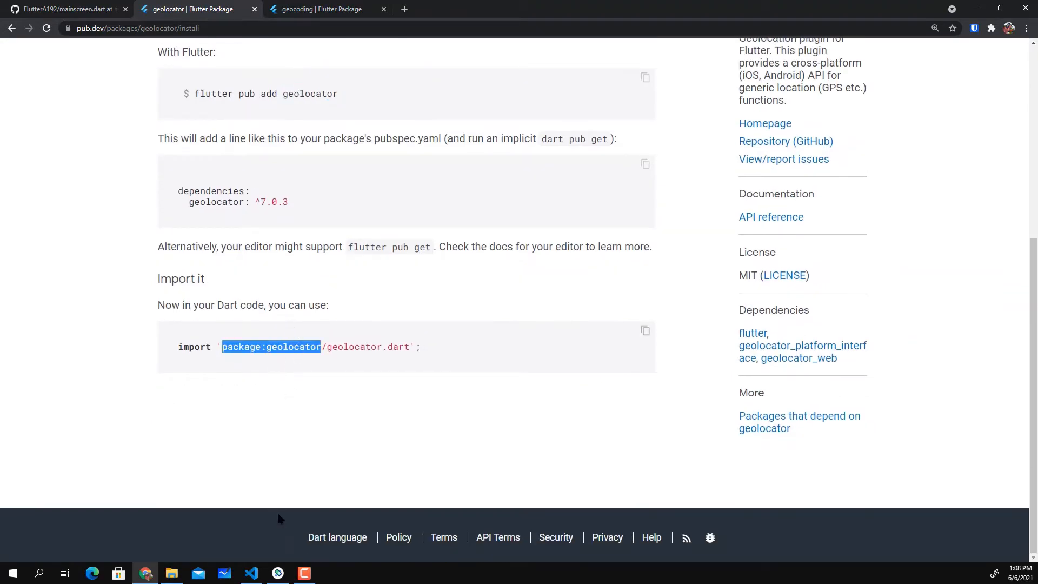
click(251, 572)
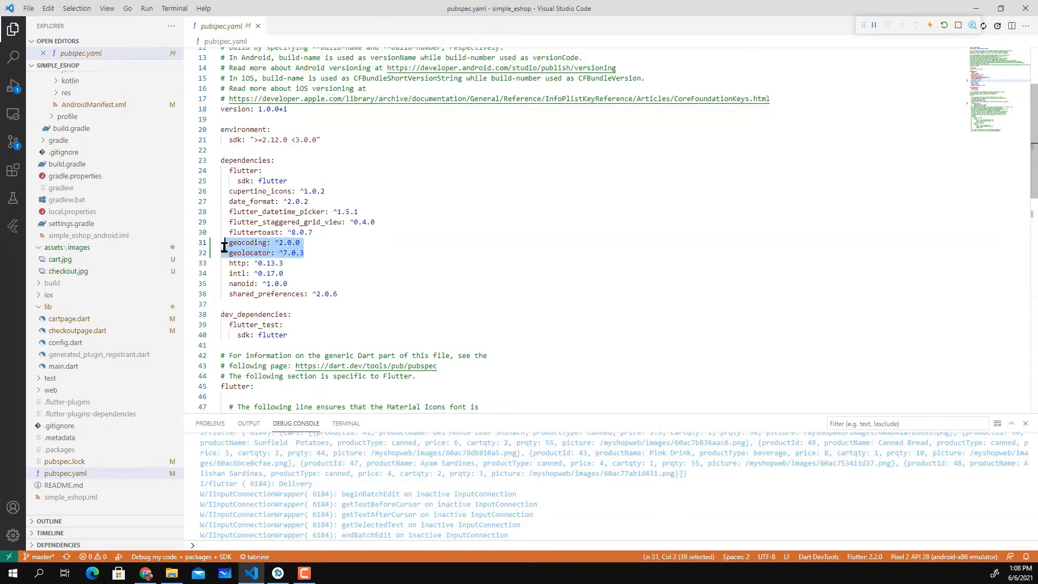
Step: Point to the newly added geocoding dependency in pubspec.yaml
click(257, 26)
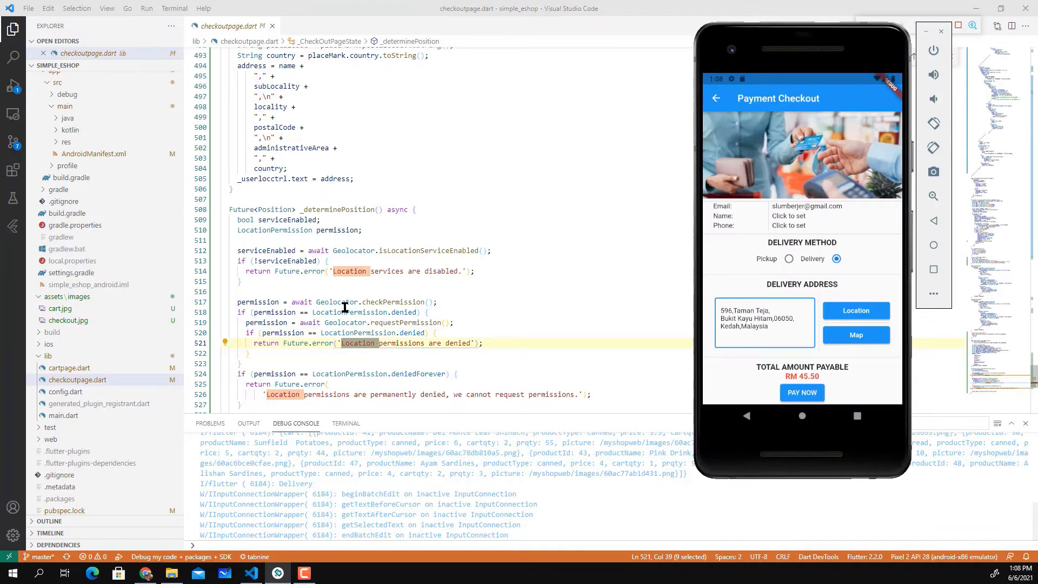
Step: Search 'Loca' and highlight _getUserCurrentLoc in the Location button's onPressed
key(ctrl+f)
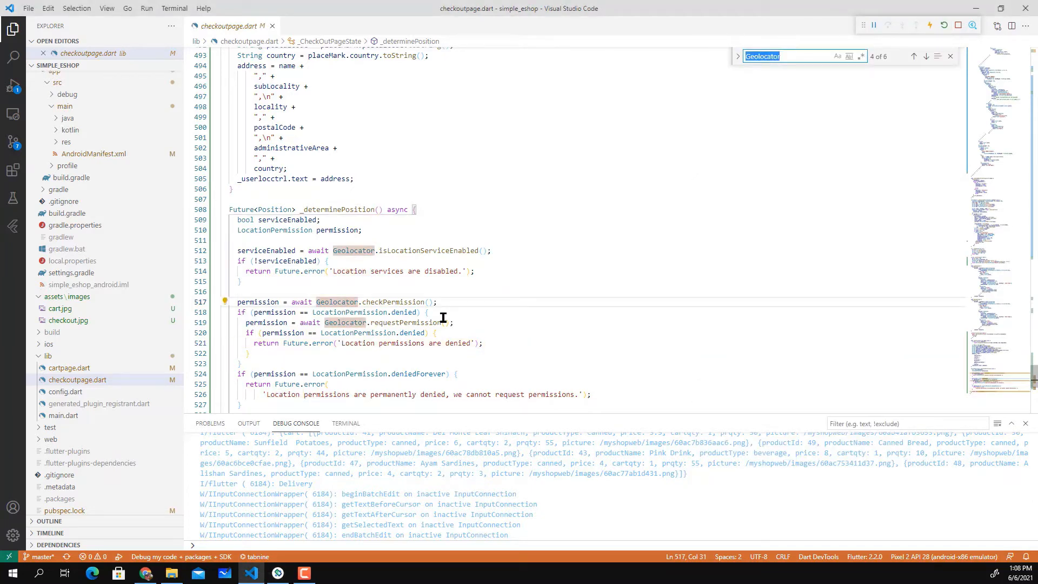
click(791, 55)
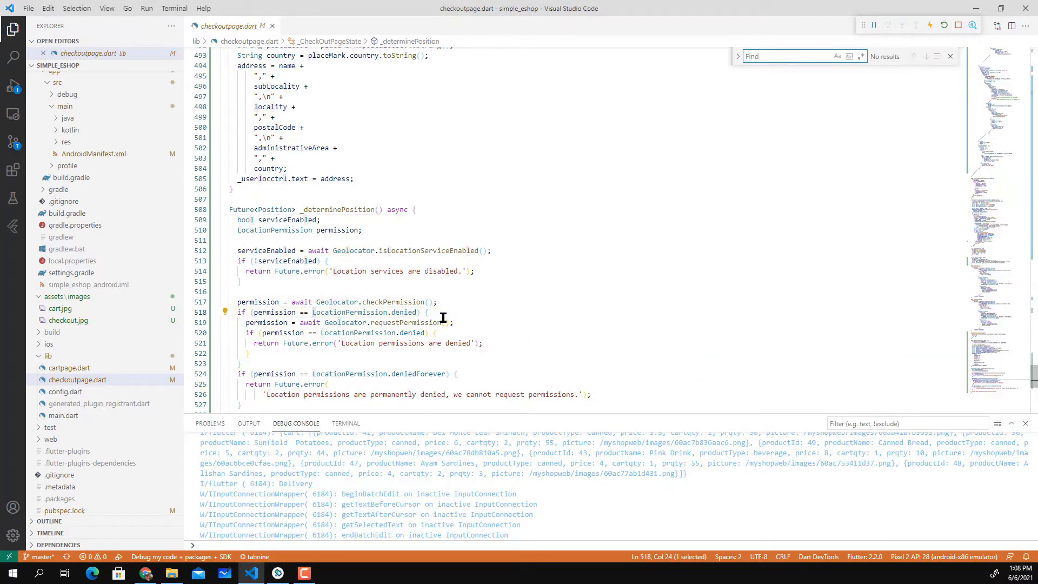
text(Loca)
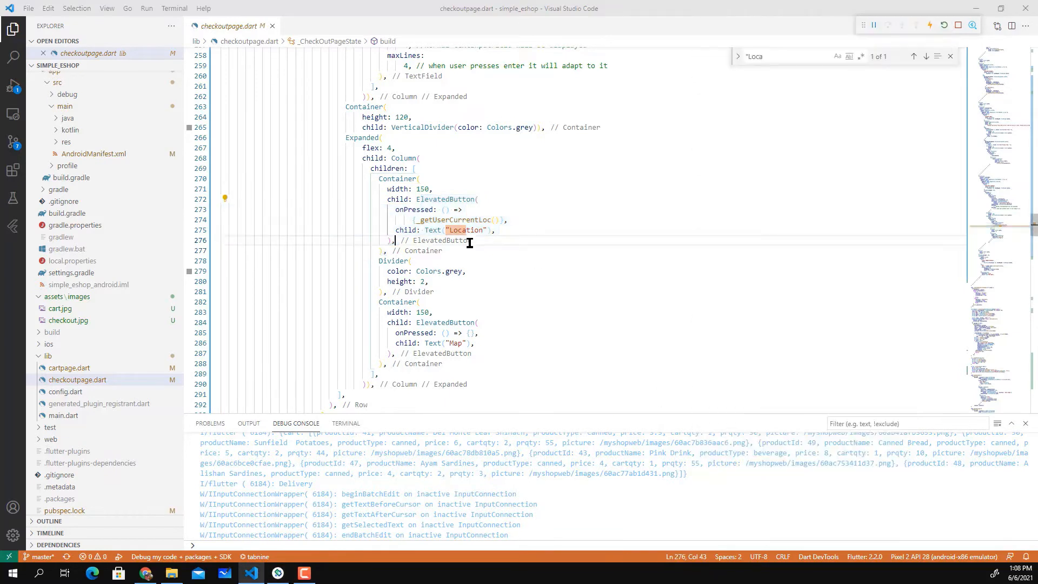
double_click(453, 220)
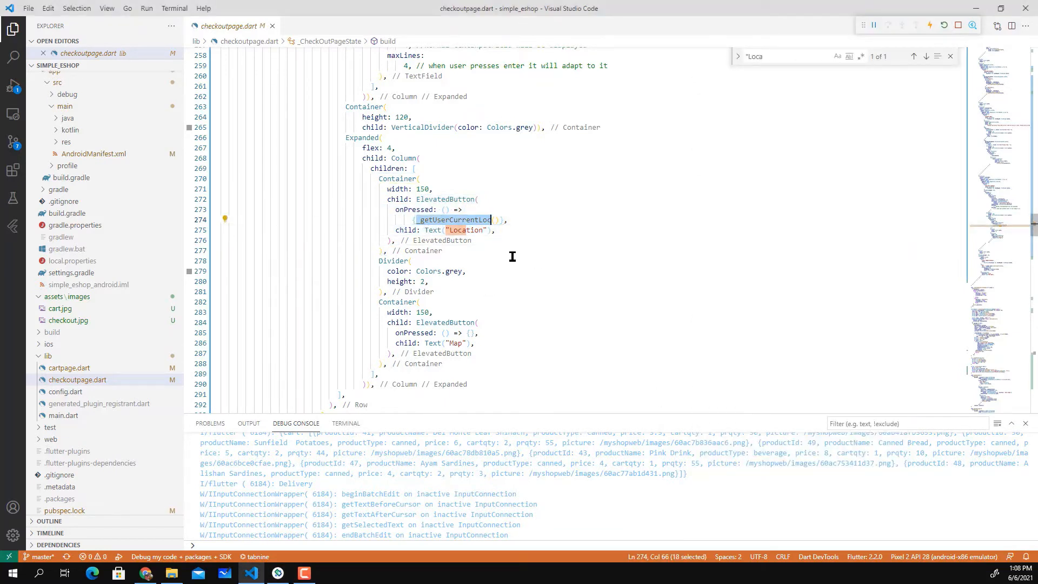
mouse_move(455, 219)
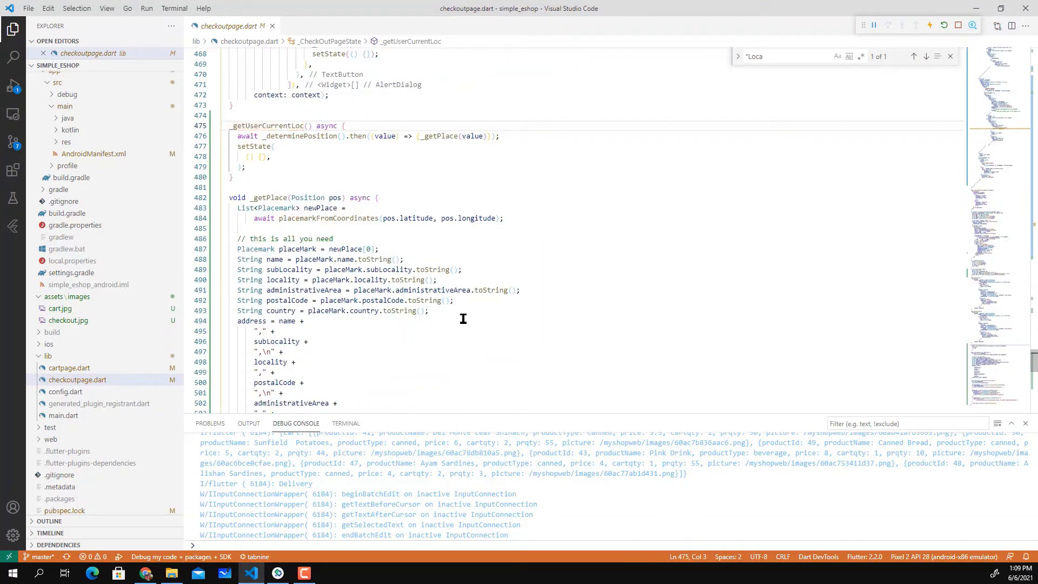
Step: Highlight the _getUserCurrentLoc name, its await keyword, and the _determinePosition call
double_click(267, 125)
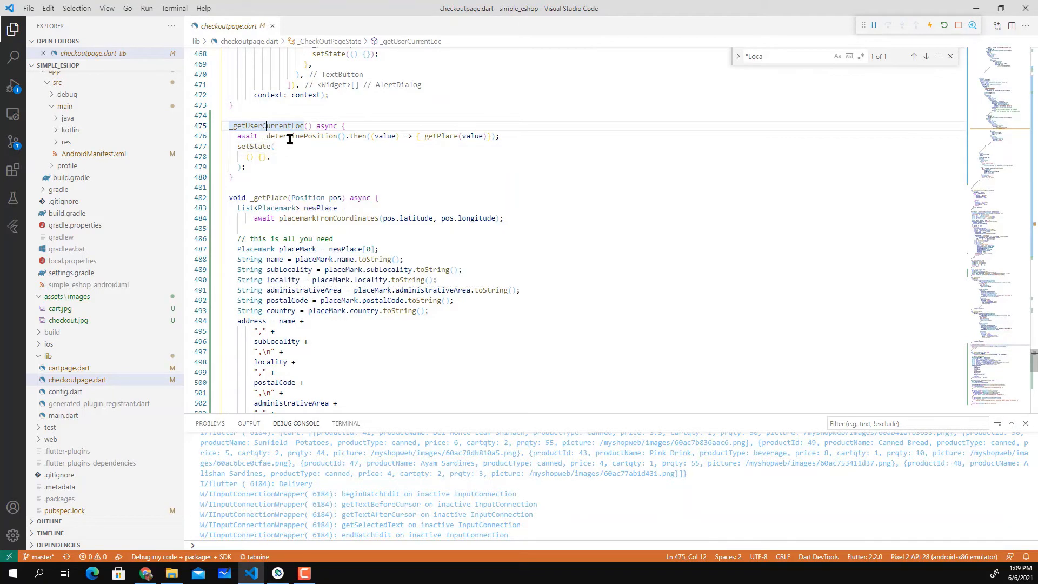
double_click(301, 135)
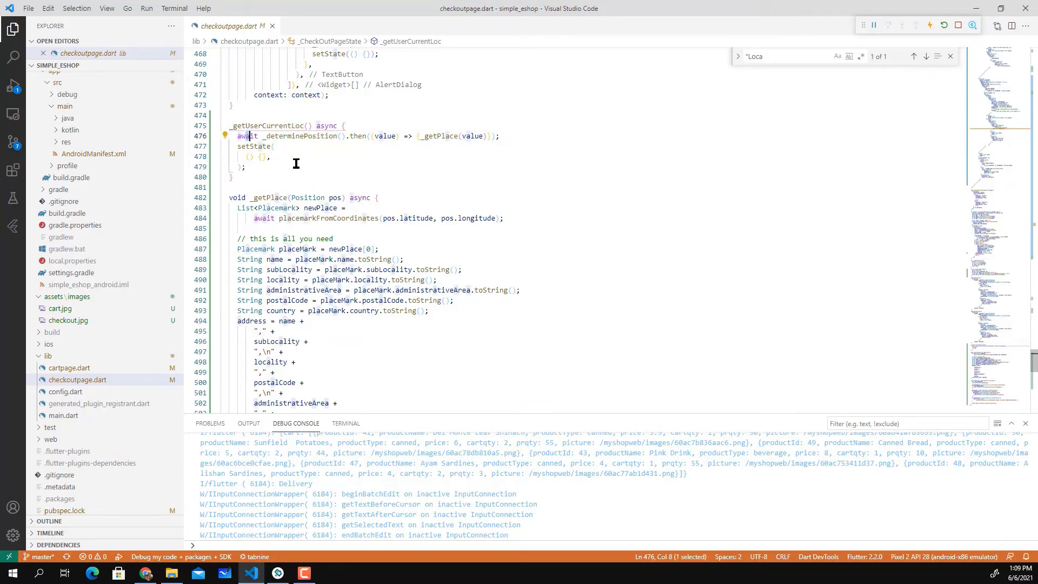
double_click(301, 135)
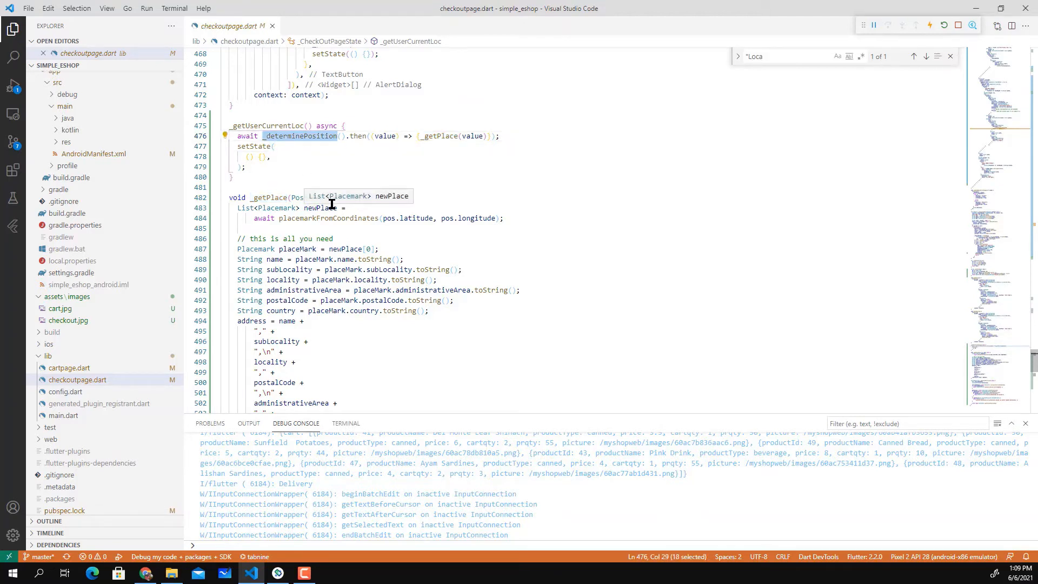
mouse_move(302, 135)
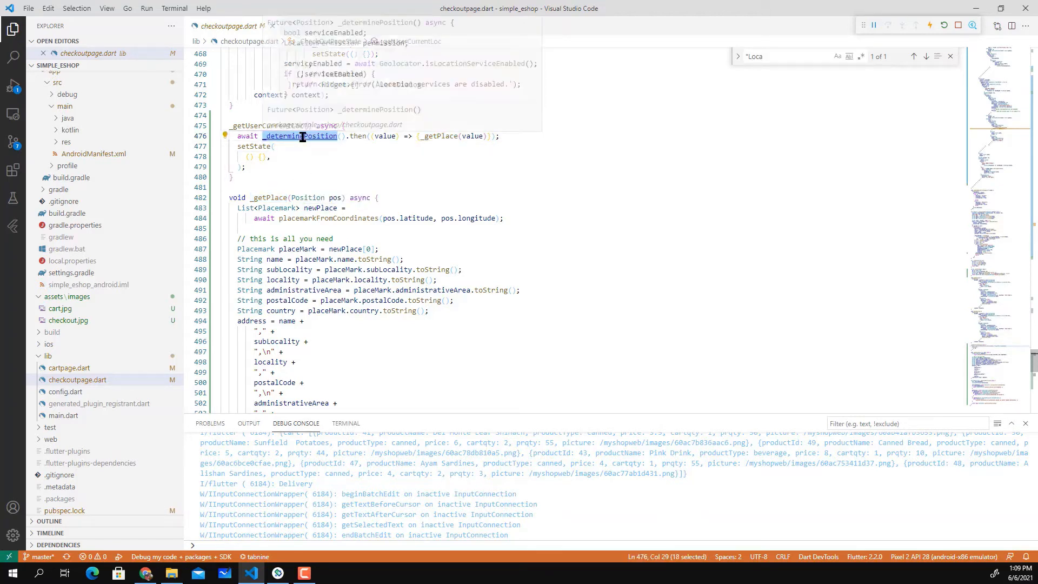
Step: Highlight Geolocator, serviceEnabled, permission checks and getCurrentPosition, then search 'determinePosition'
scroll(down, 3)
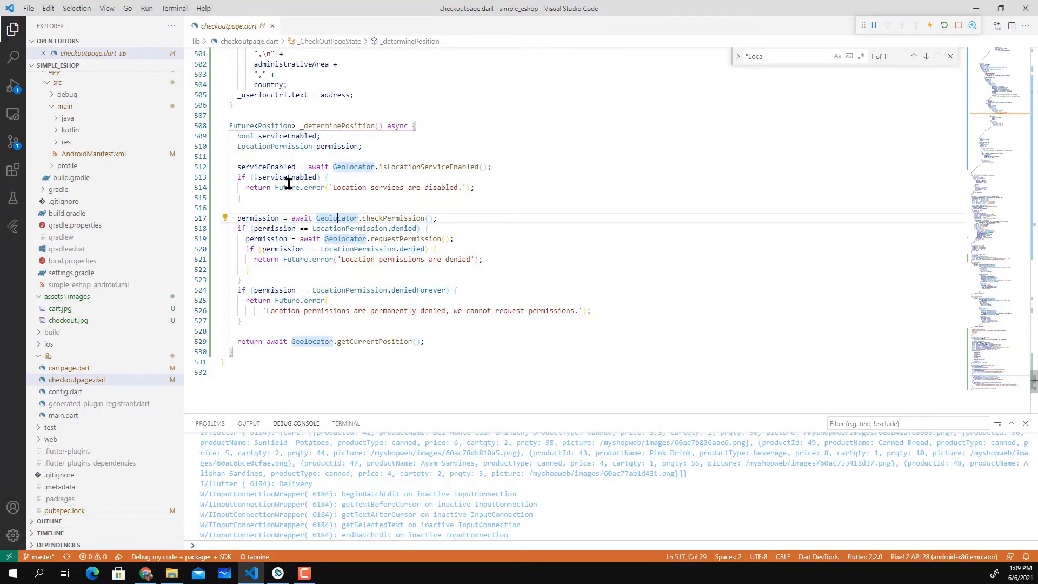
double_click(428, 166)
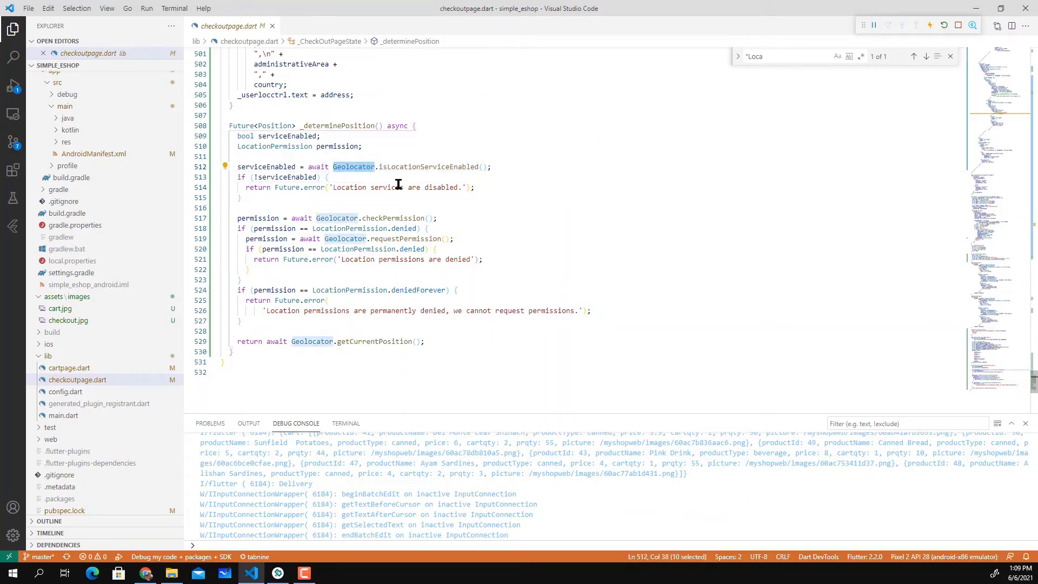
double_click(429, 167)
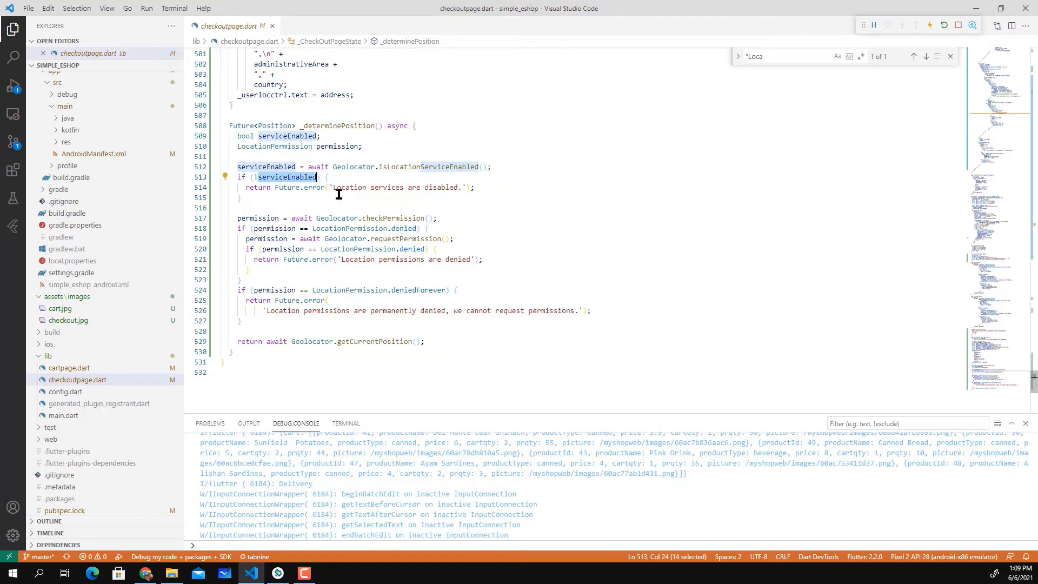
click(445, 188)
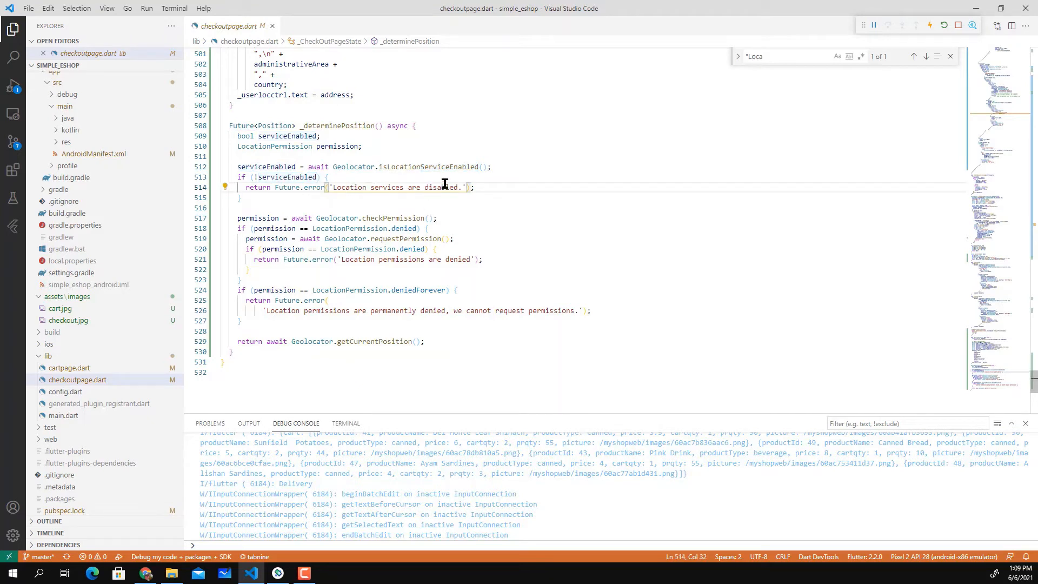
double_click(441, 188)
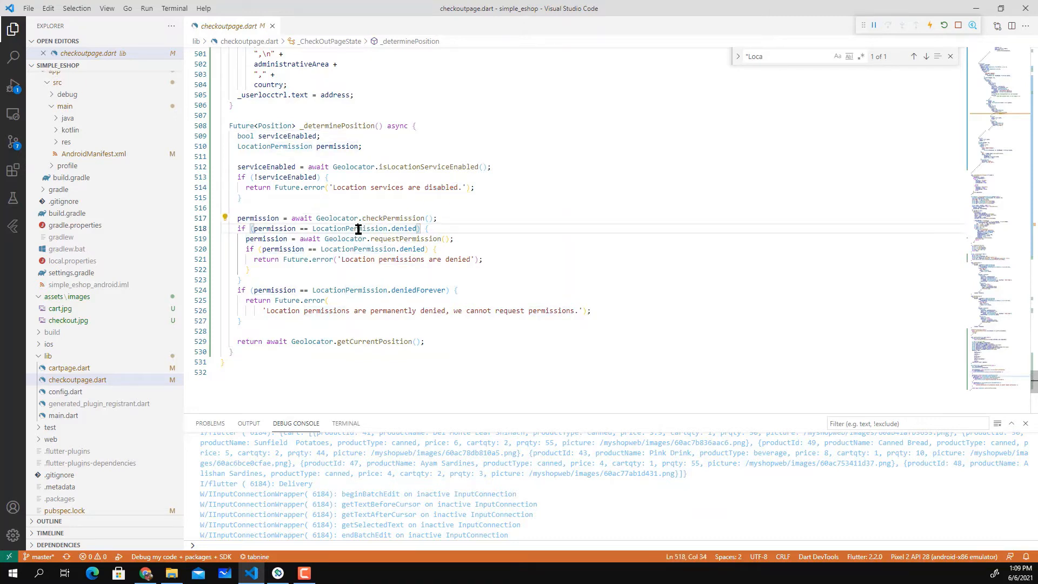
double_click(349, 228)
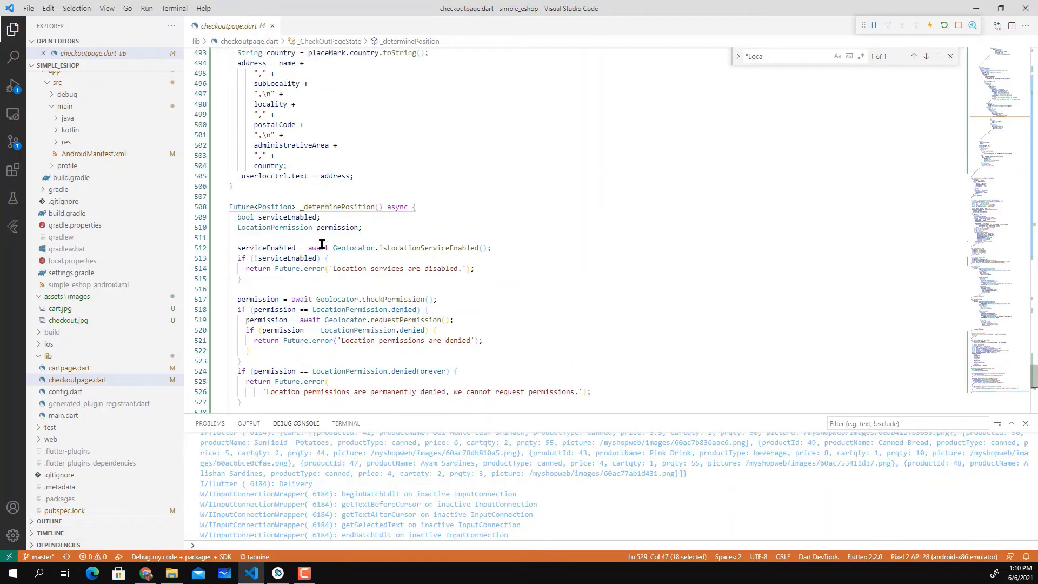
text(determinePosition)
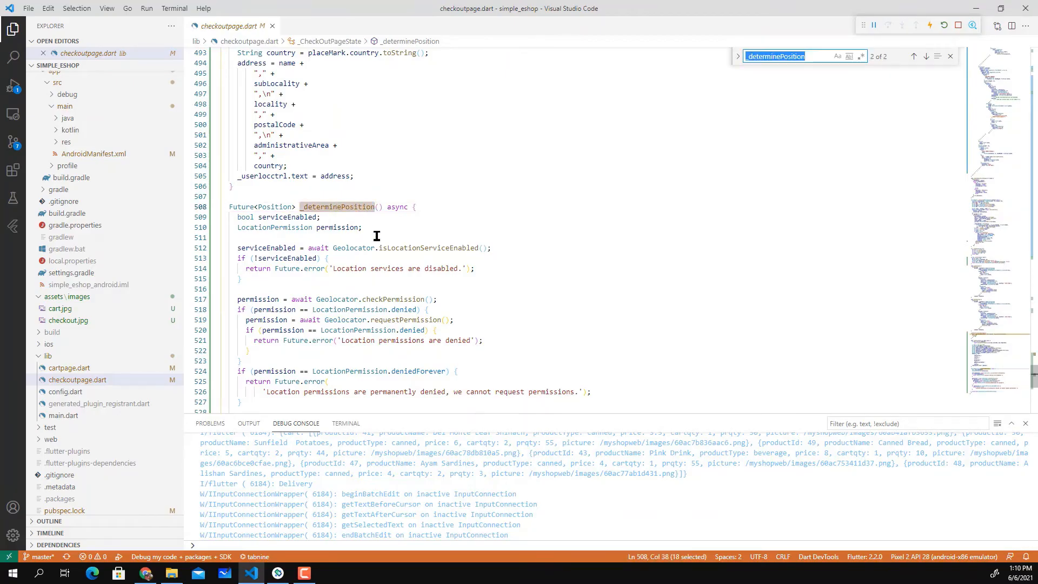
Step: Jump to the _determinePosition call and highlight _getPlace and its newPlace placemark list
click(914, 55)
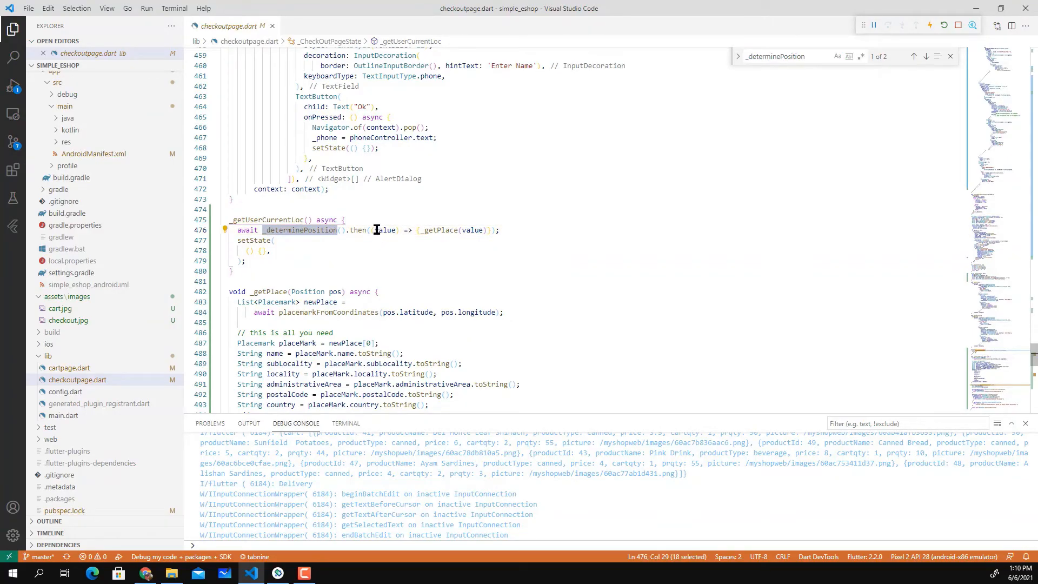
double_click(384, 230)
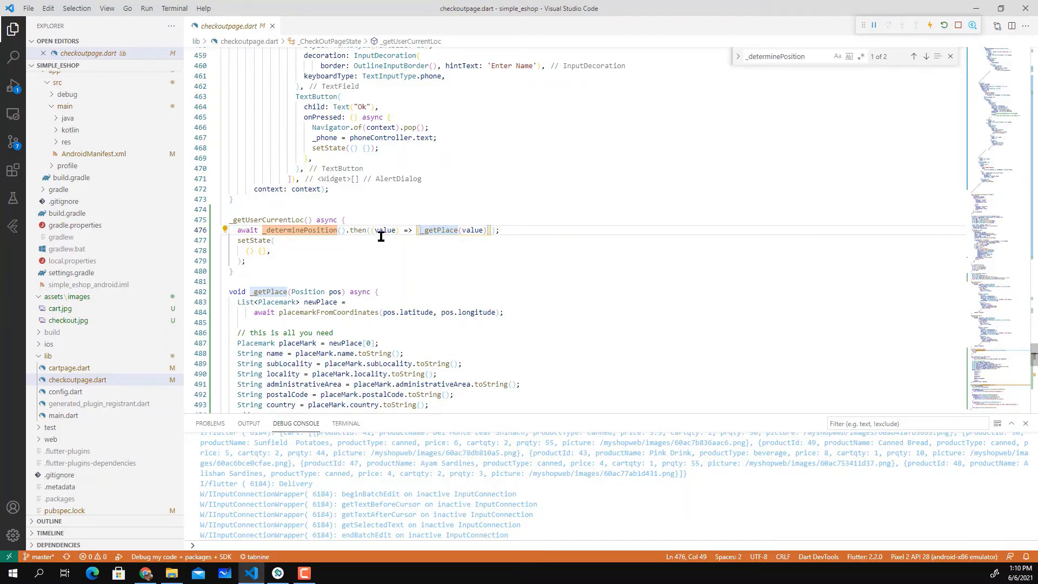
double_click(385, 230)
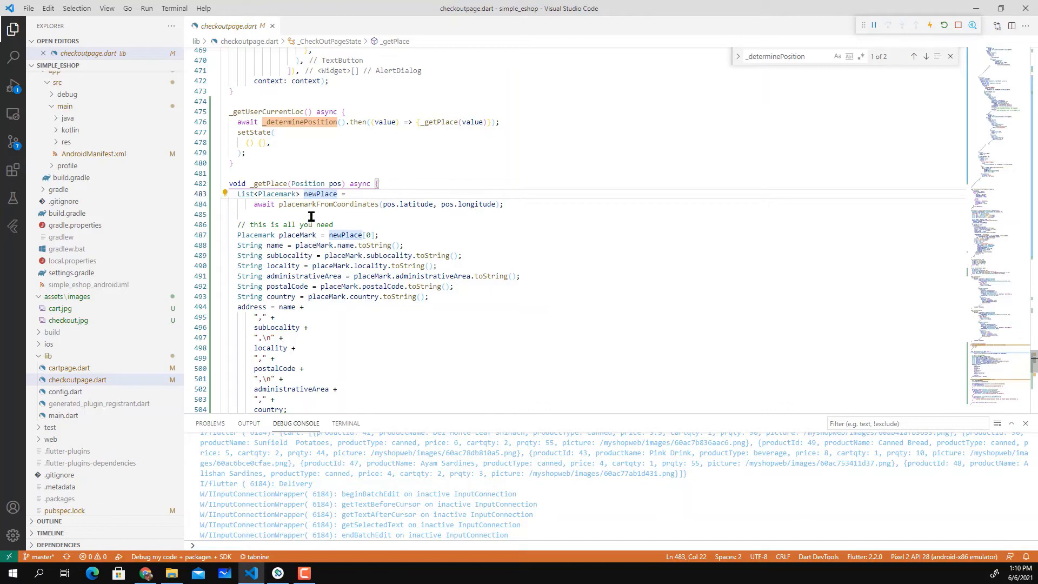
Step: Highlight placemarkFromCoordinates, the Placemark type, and the locality, postalCode and name address fields
double_click(327, 204)
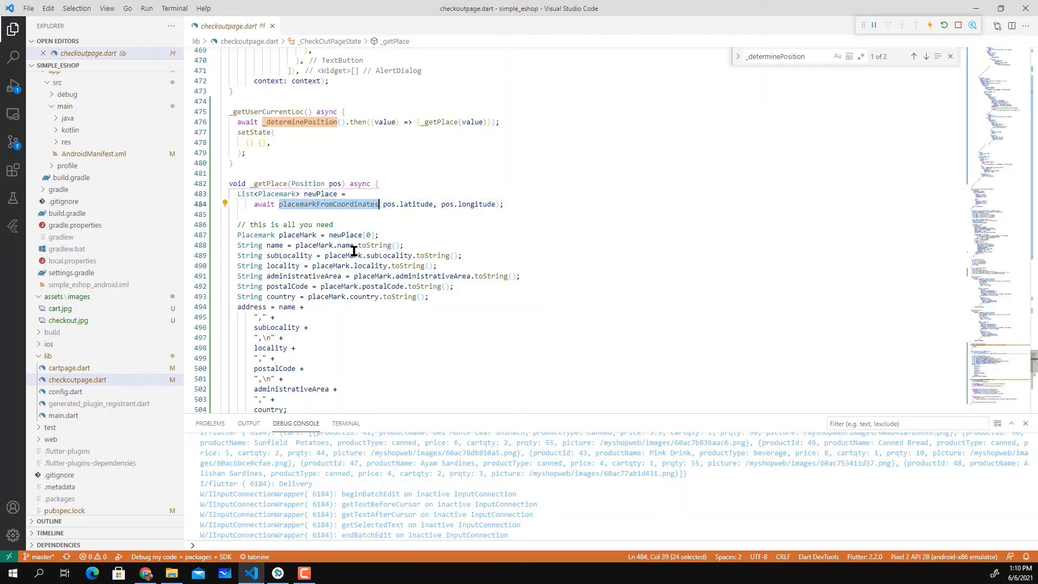
mouse_move(351, 255)
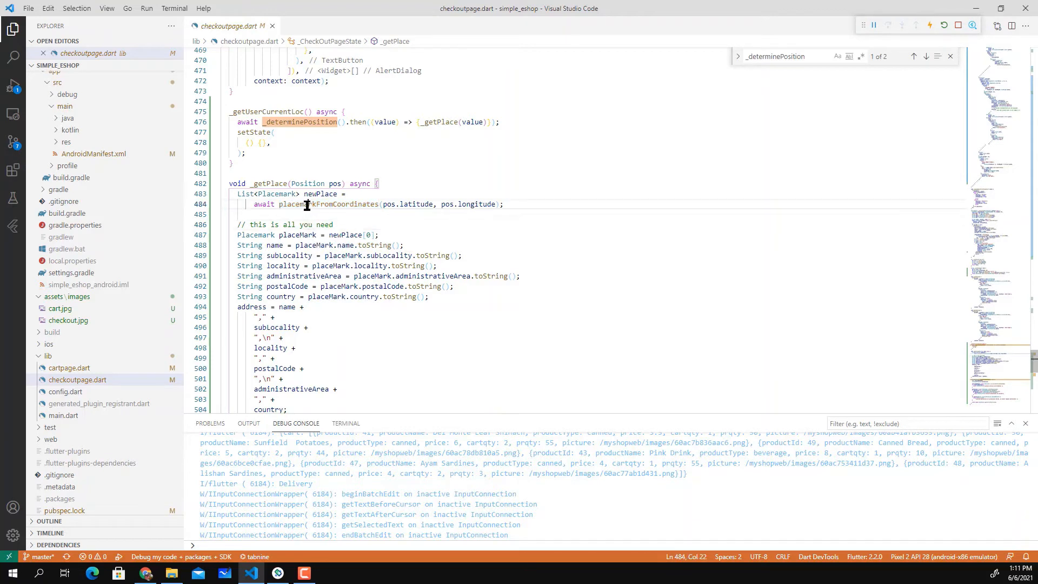
double_click(328, 204)
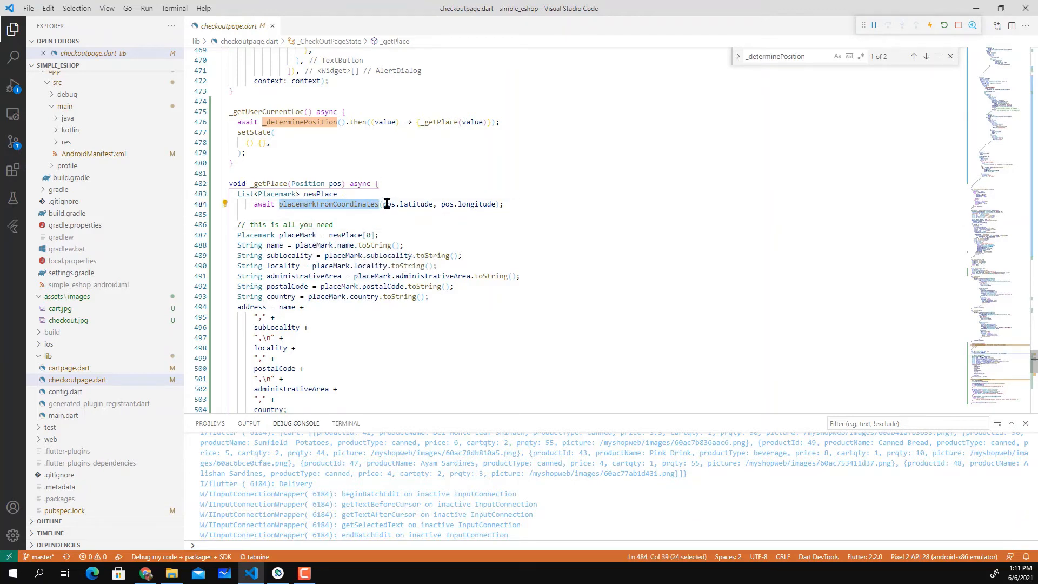
drag(381, 204, 481, 204)
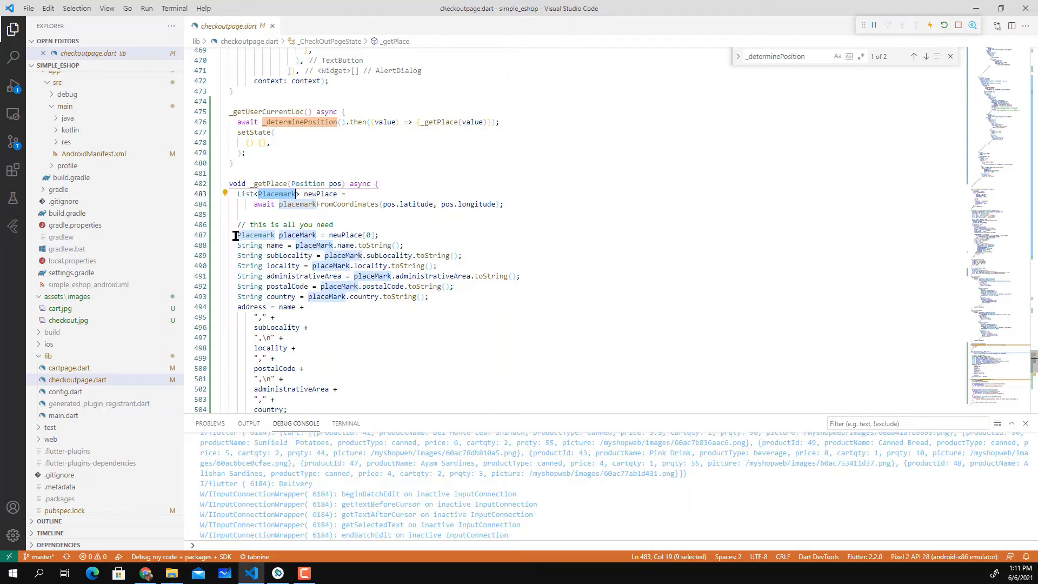
mouse_move(278, 265)
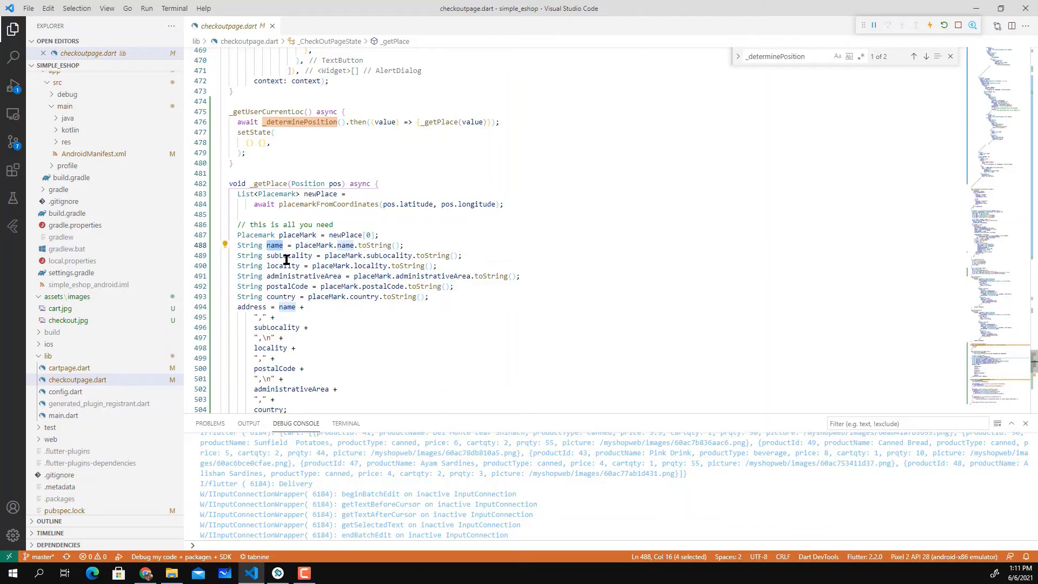
click(295, 265)
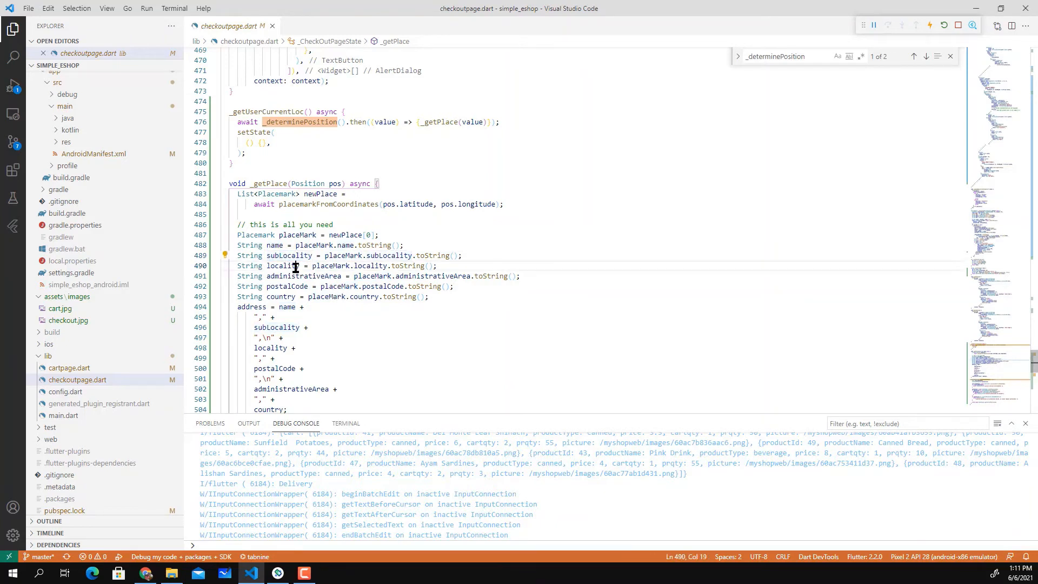
double_click(287, 286)
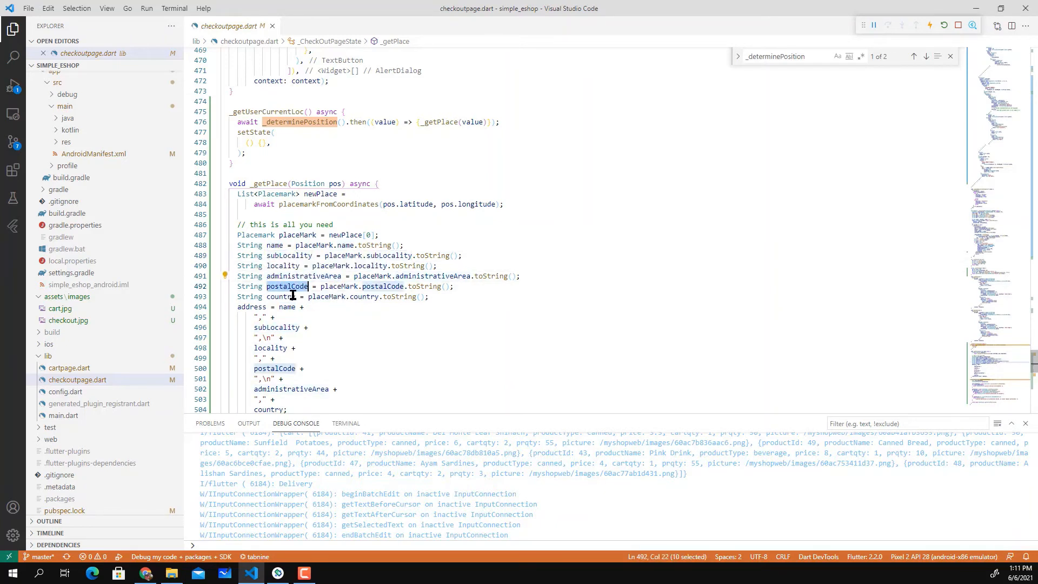
double_click(281, 296)
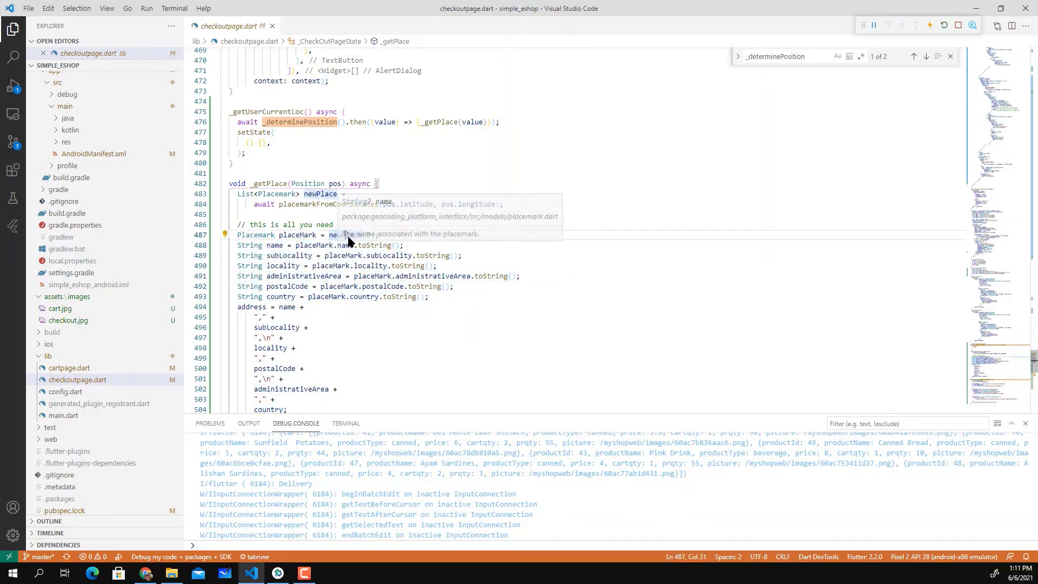
click(334, 276)
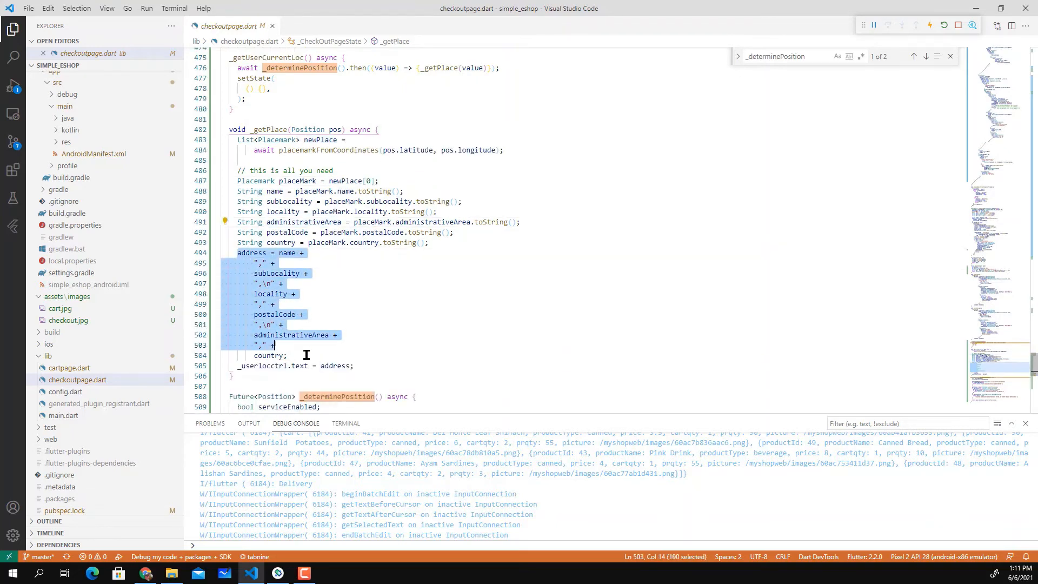
Step: Select _determinePosition, then open AndroidManifest.xml from the Explorer
scroll(down, 3)
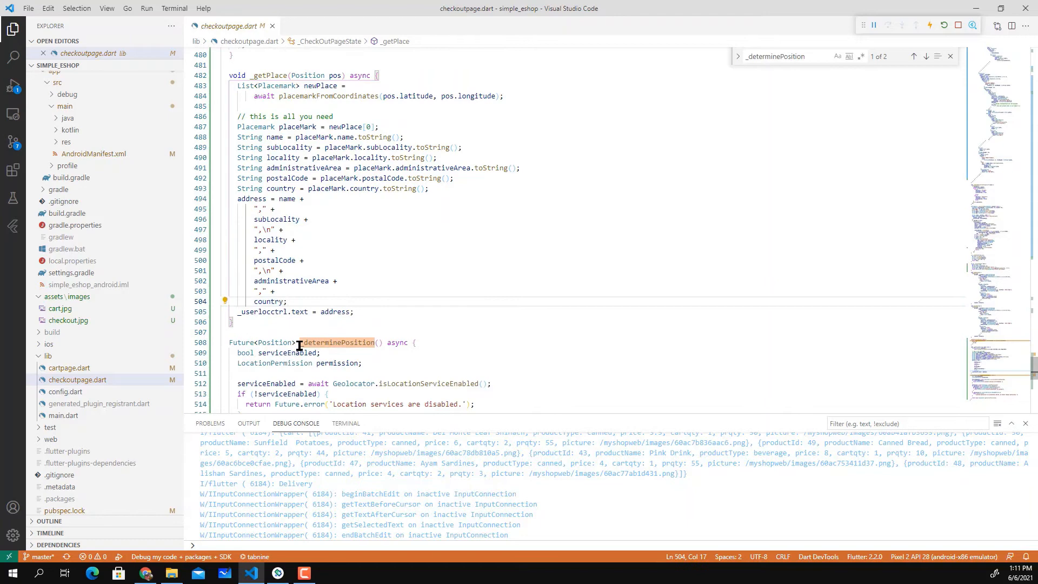
double_click(261, 312)
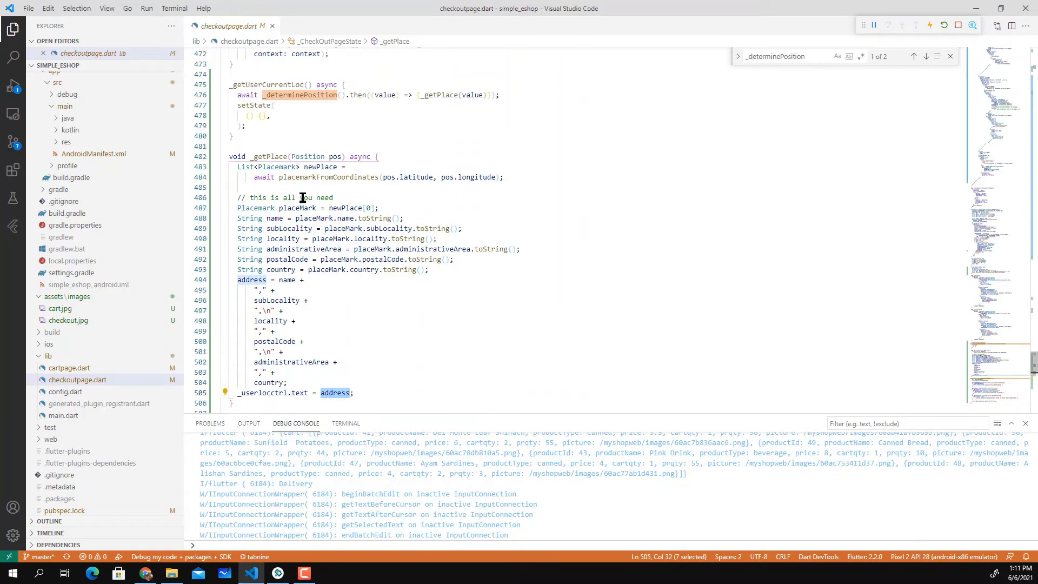
click(92, 207)
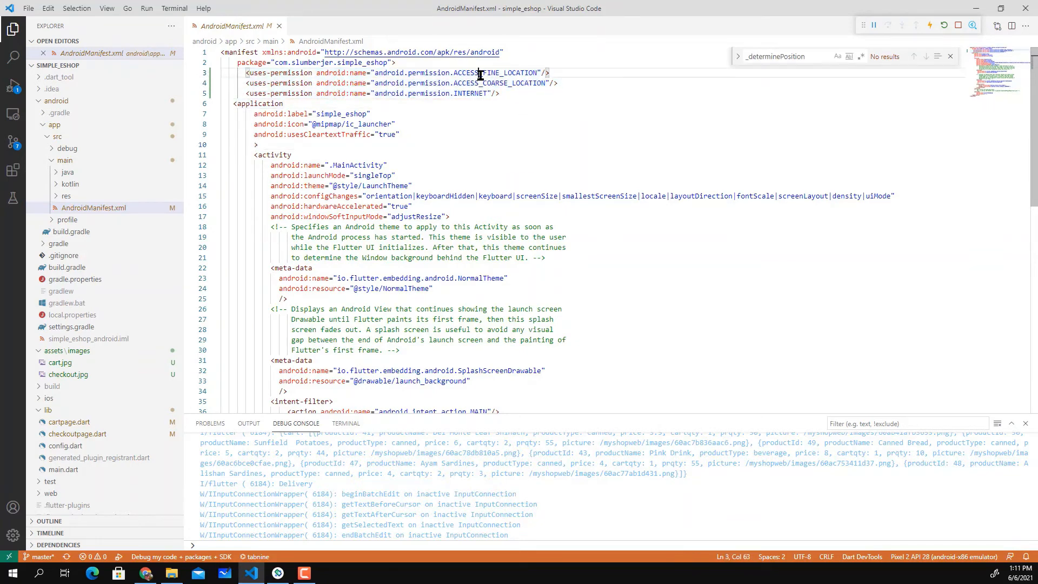
Step: Highlight the INTERNET permission and close the AndroidManifest.xml tab
double_click(500, 83)
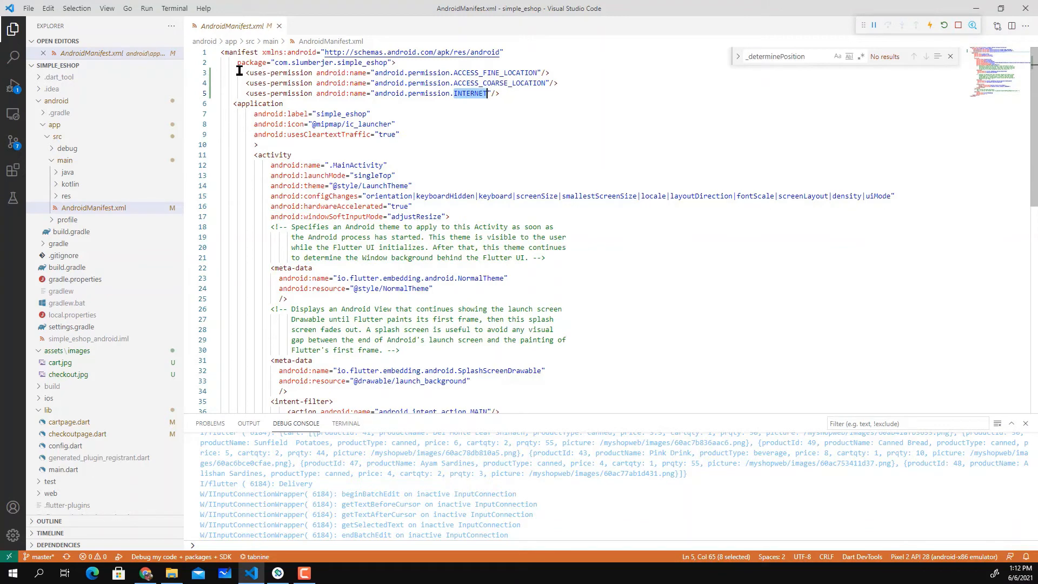
click(279, 26)
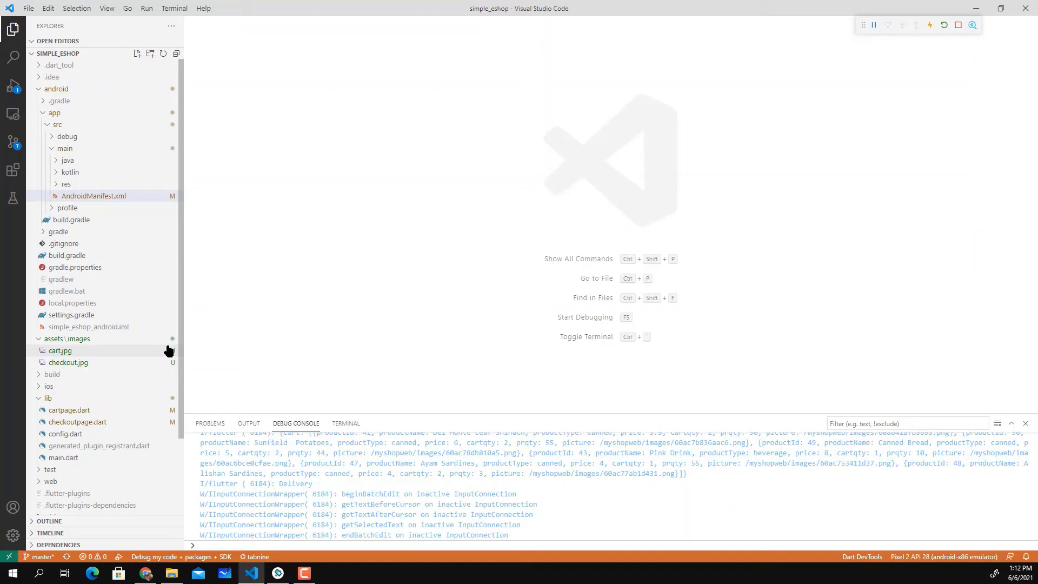
mouse_move(98, 258)
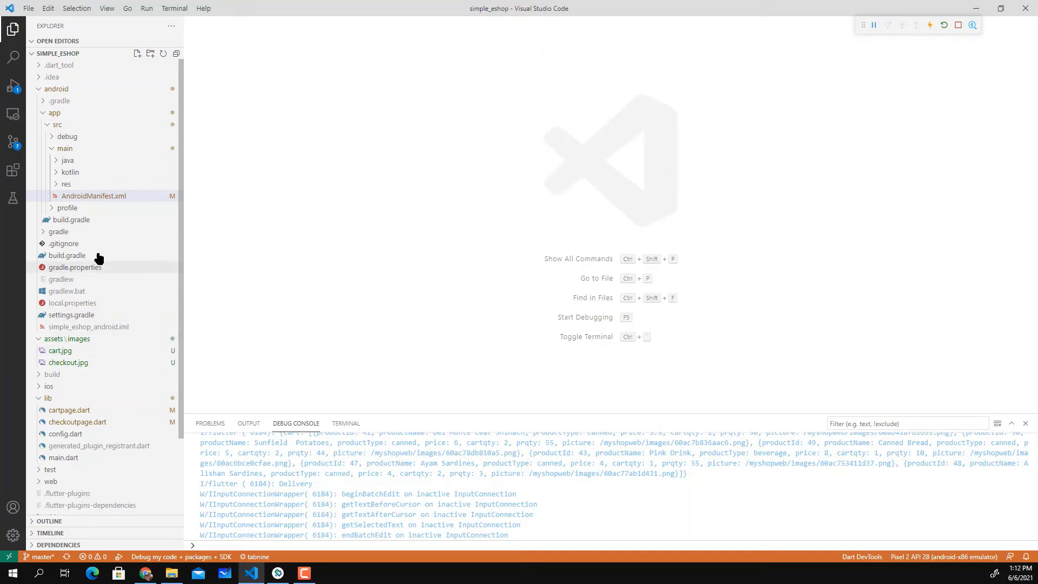
mouse_move(78, 422)
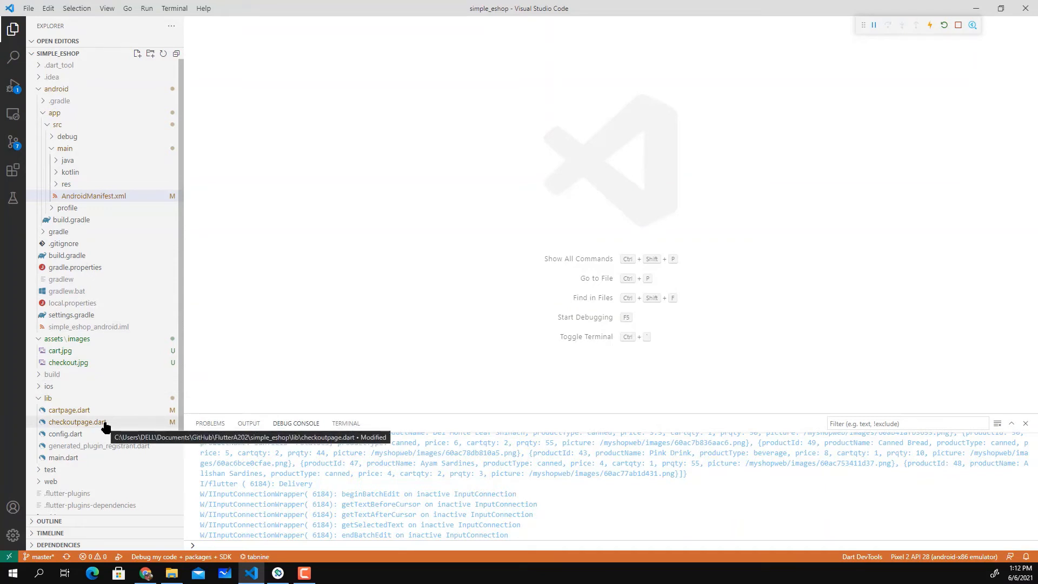
Step: Open checkoutpage.dart, then set emulator GPS near Changlun after searching 'sintok'
double_click(77, 422)
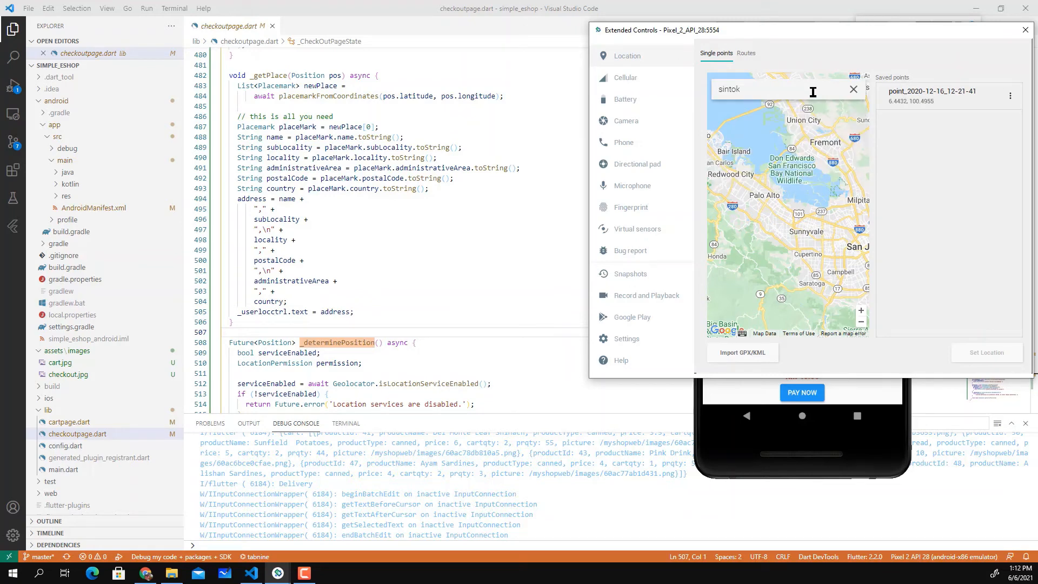
text(uni)
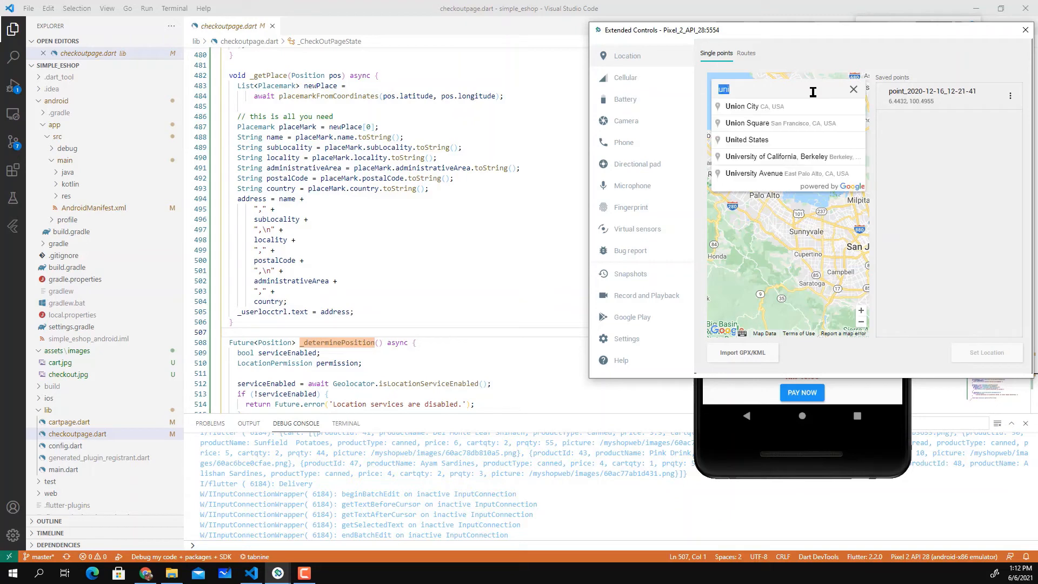
text(sintok)
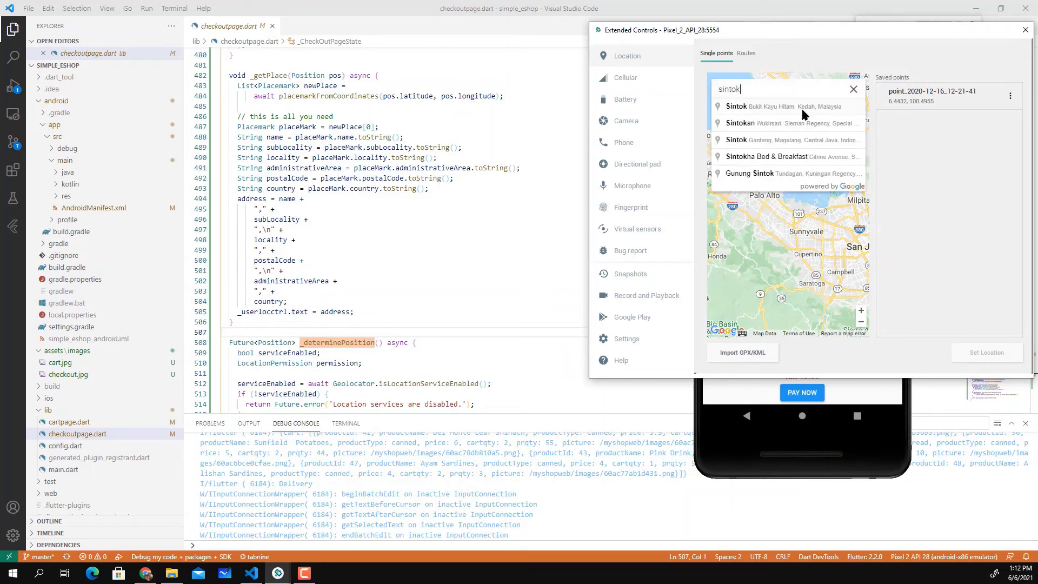
click(762, 106)
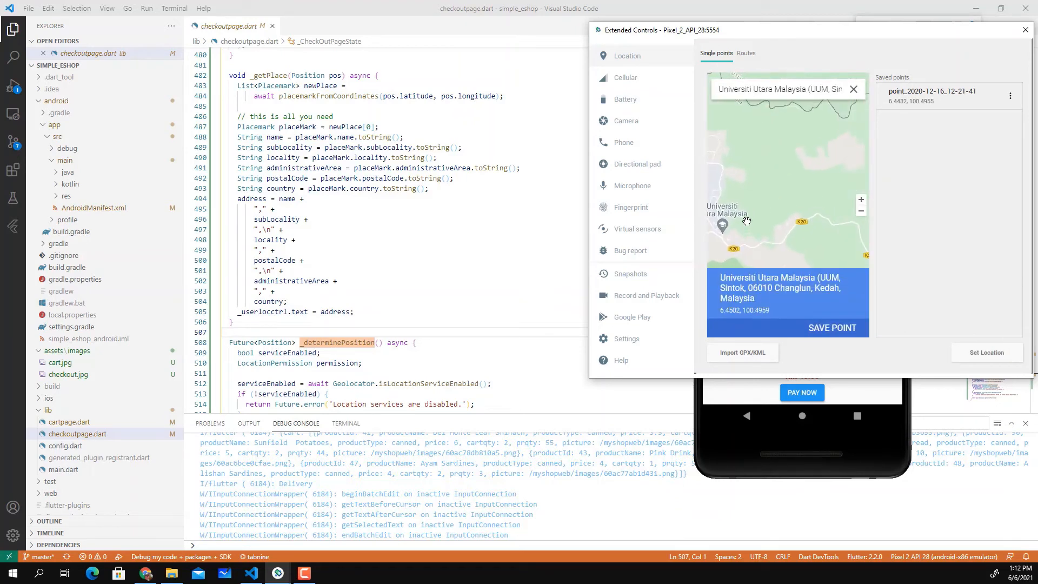
drag(728, 225, 821, 172)
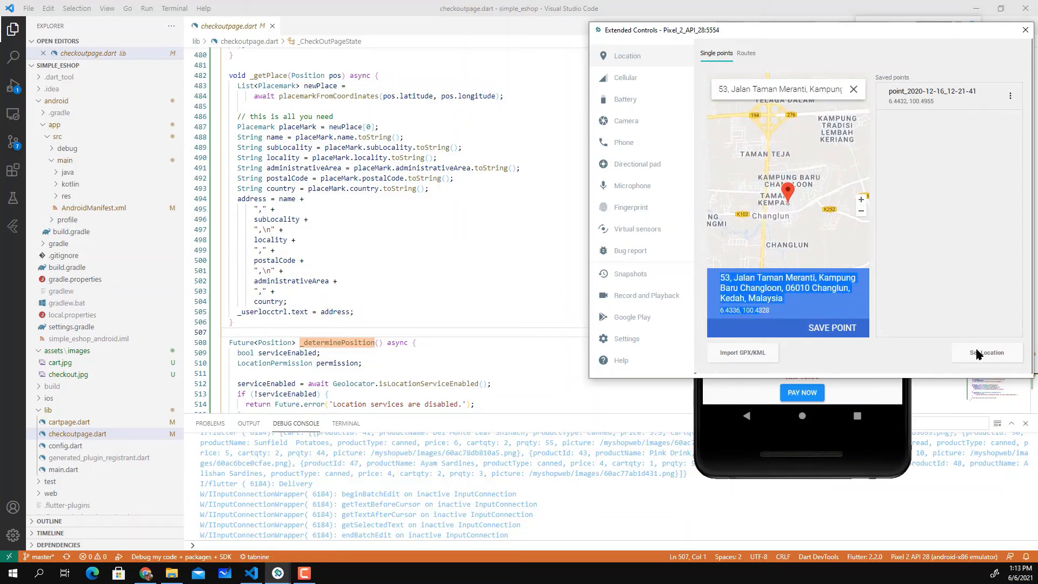
click(986, 353)
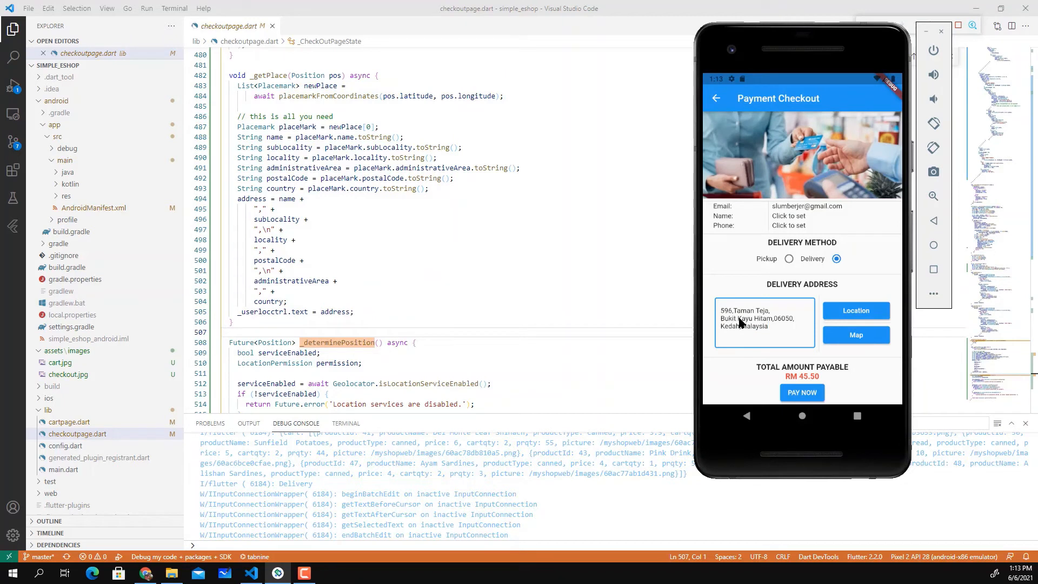
mouse_move(781, 334)
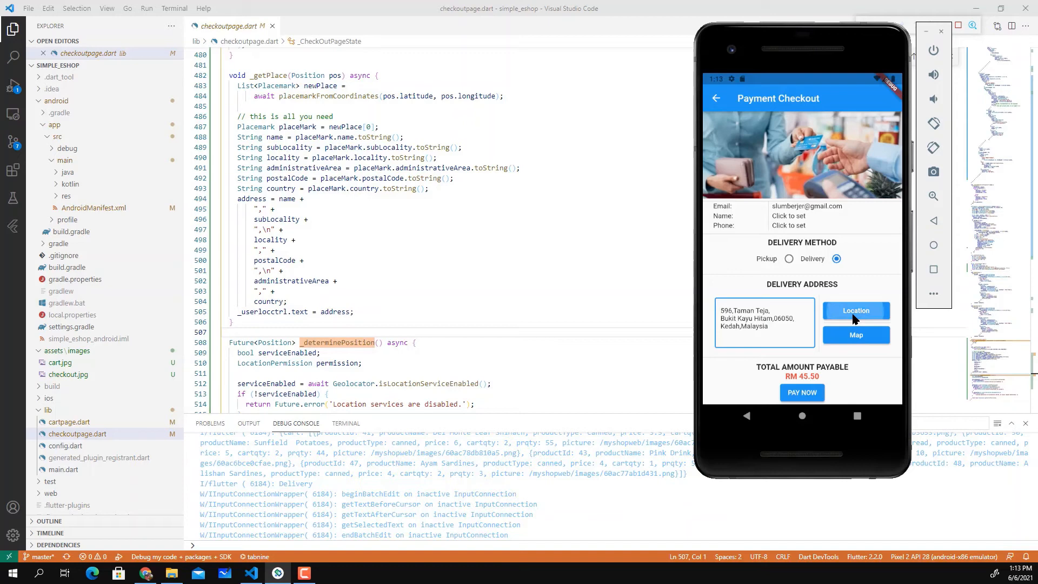
click(856, 311)
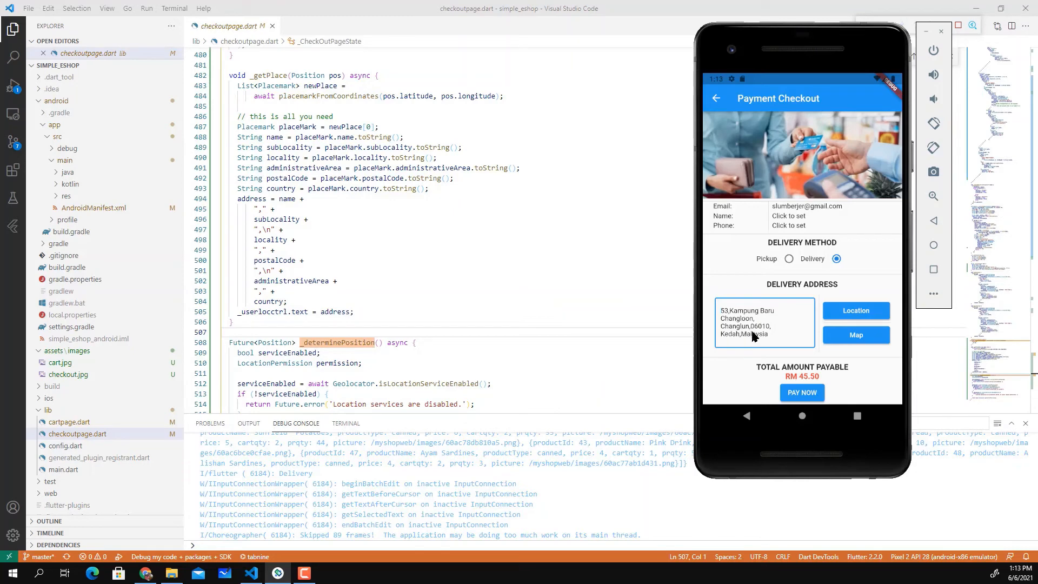
mouse_move(770, 348)
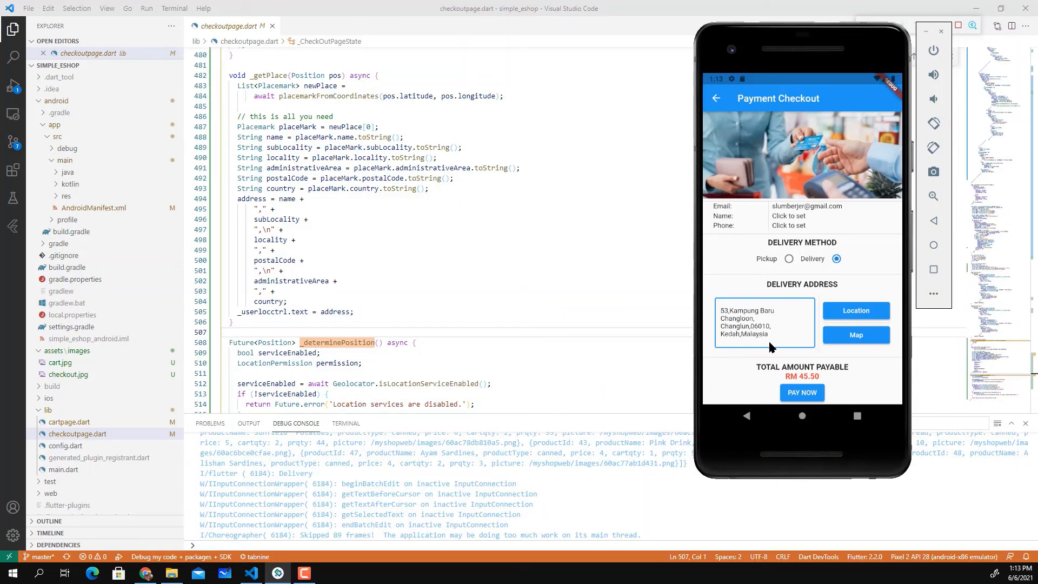
click(764, 322)
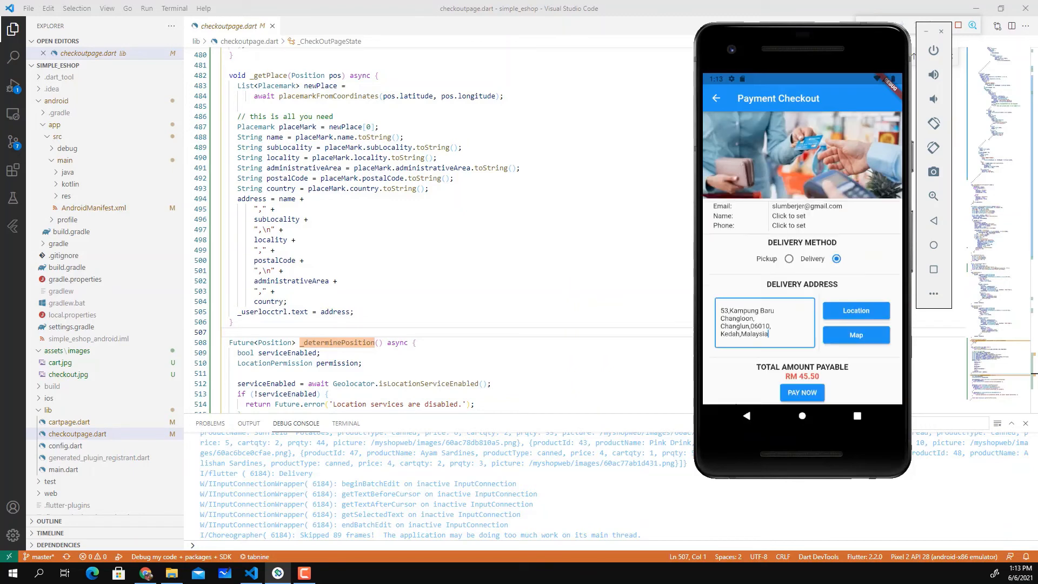
mouse_move(731, 375)
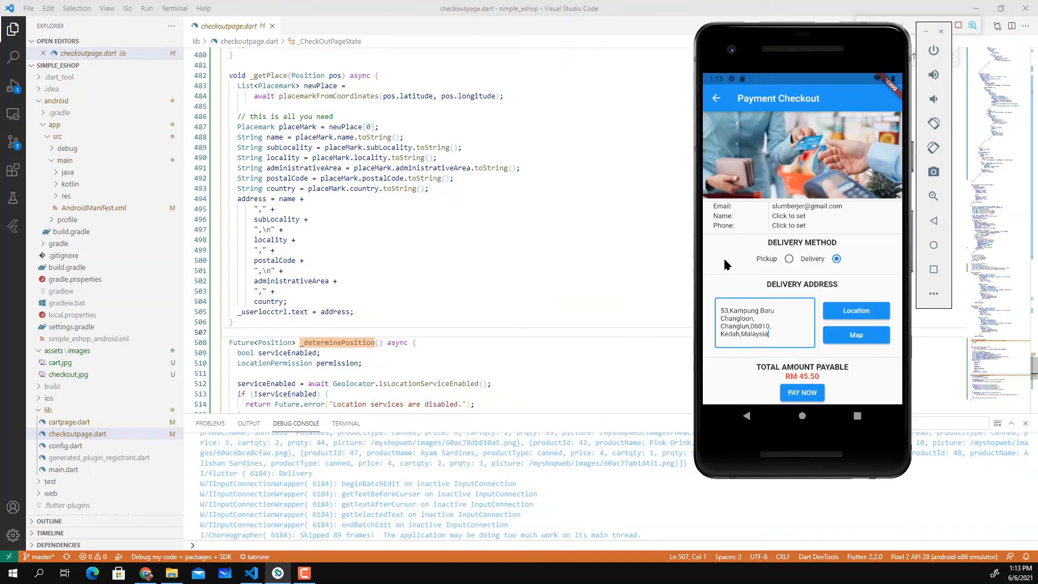
mouse_move(725, 368)
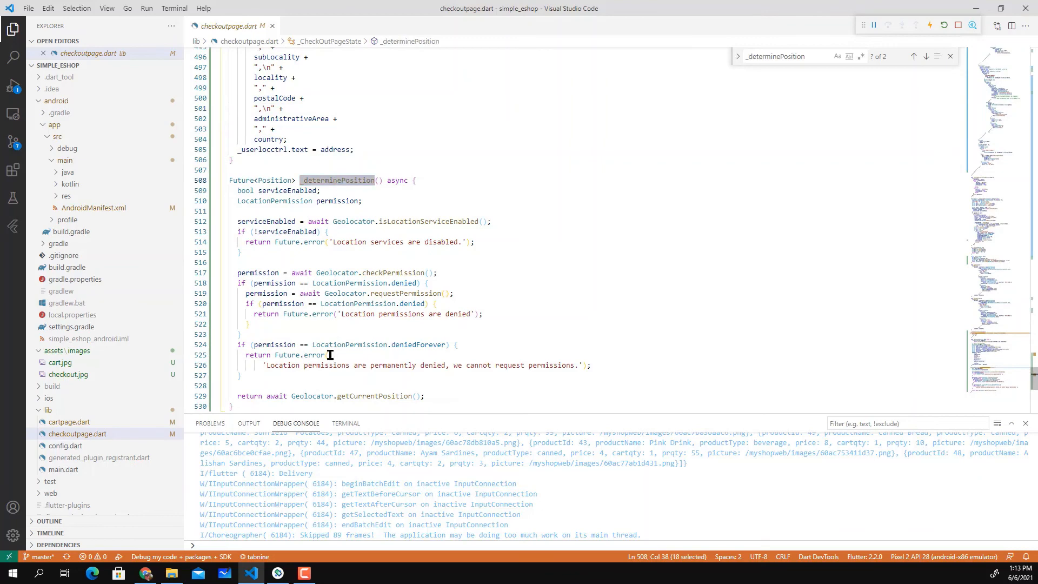
double_click(374, 396)
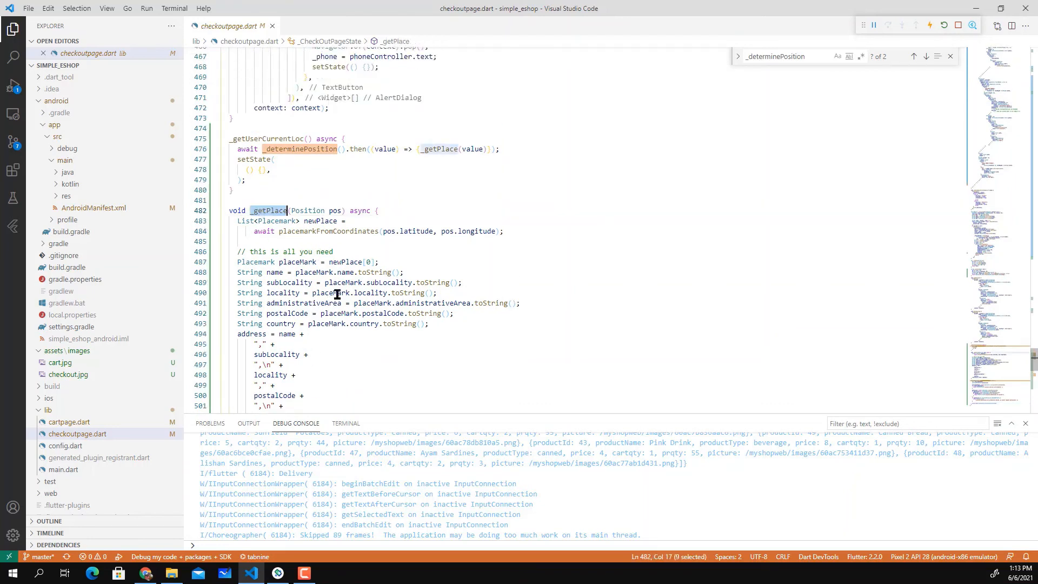
click(316, 230)
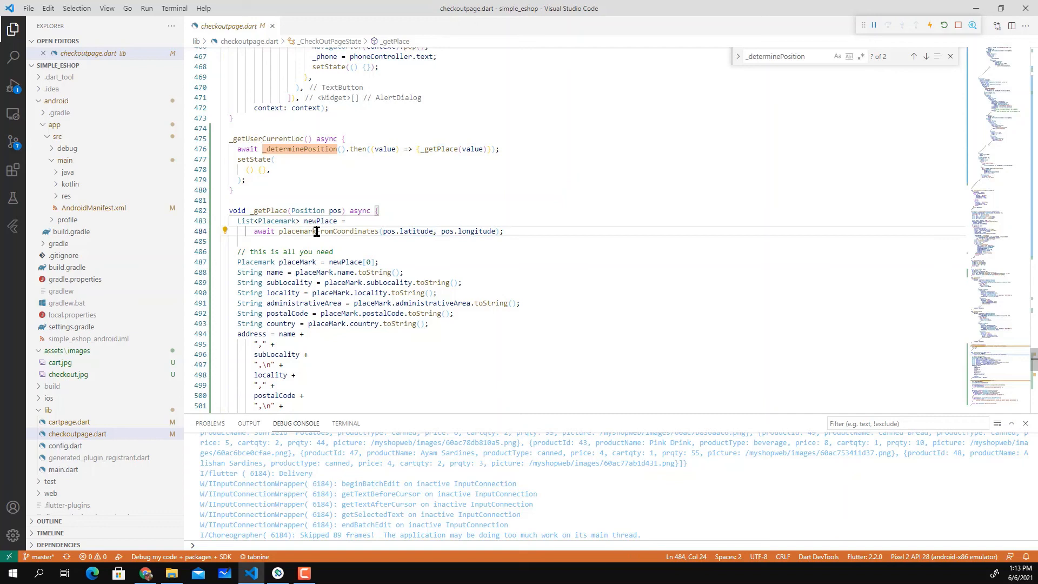
double_click(329, 231)
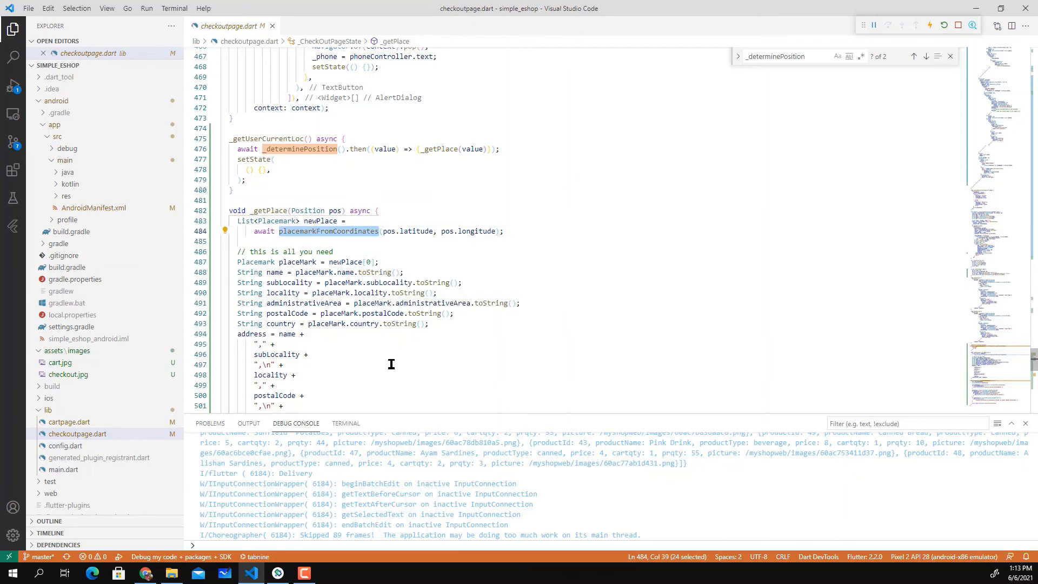
mouse_move(345, 265)
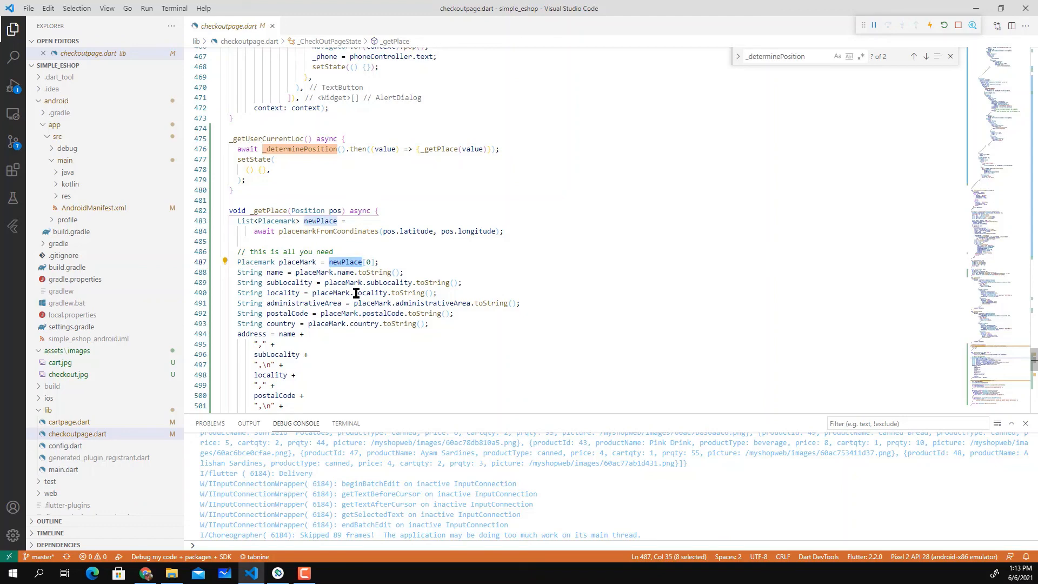
mouse_move(389, 271)
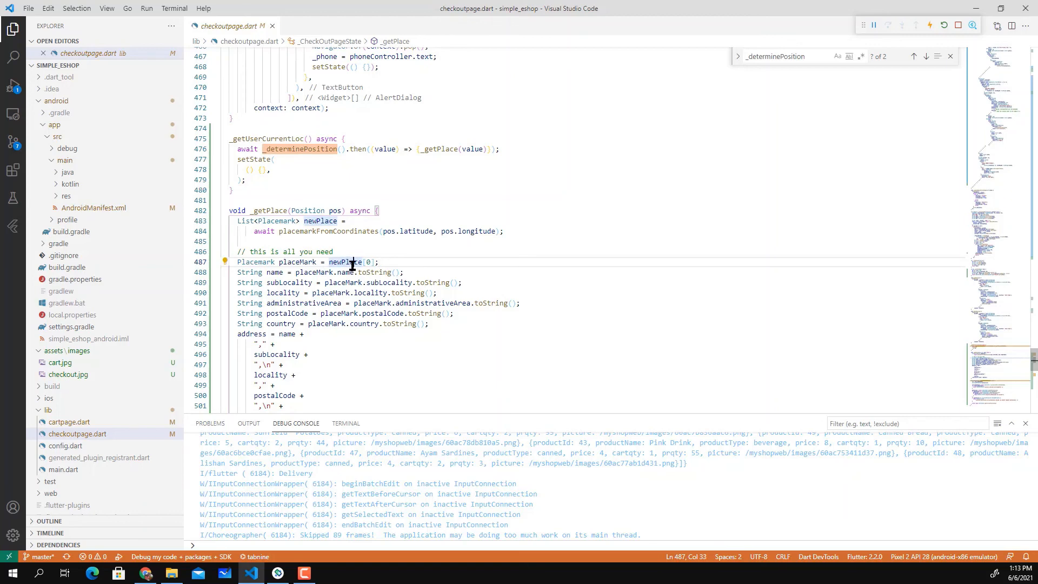
double_click(345, 262)
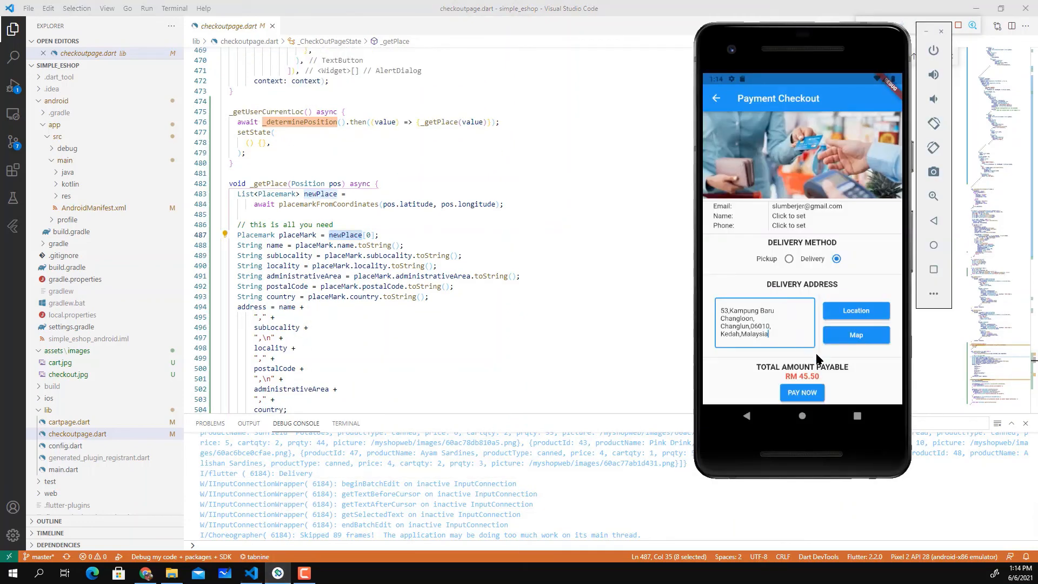
mouse_move(826, 351)
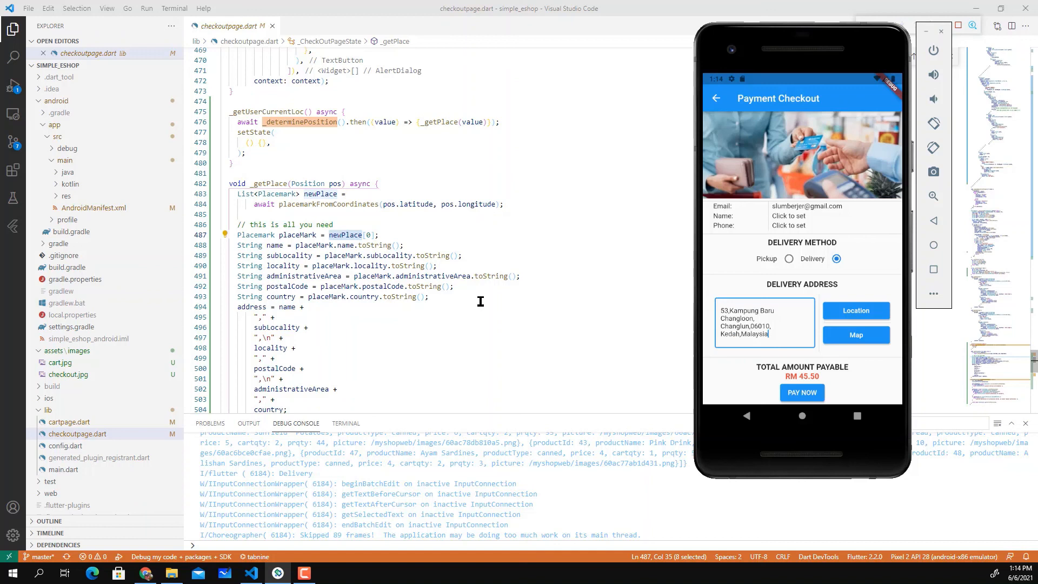
mouse_move(859, 368)
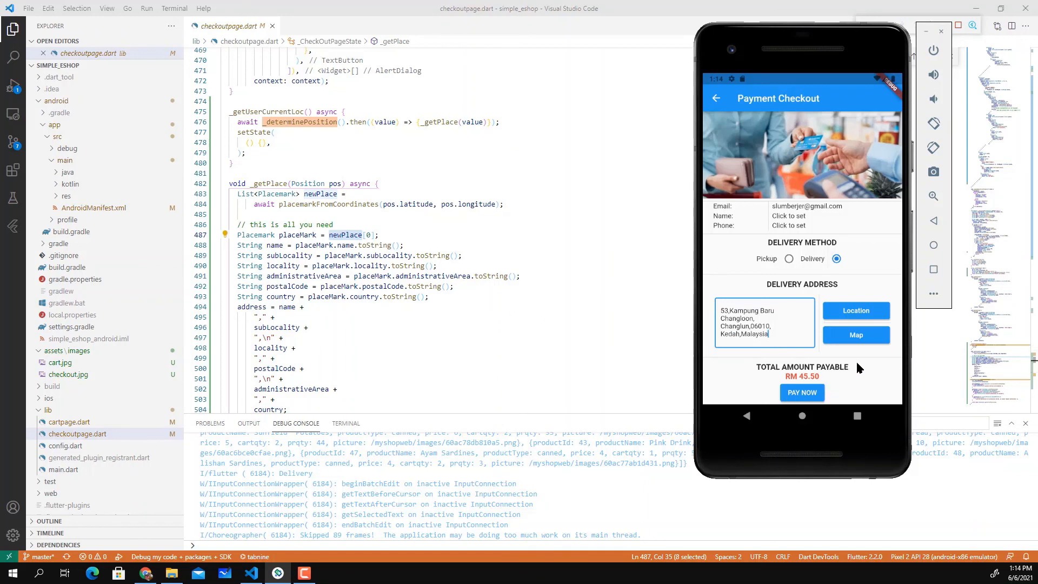
mouse_move(809, 364)
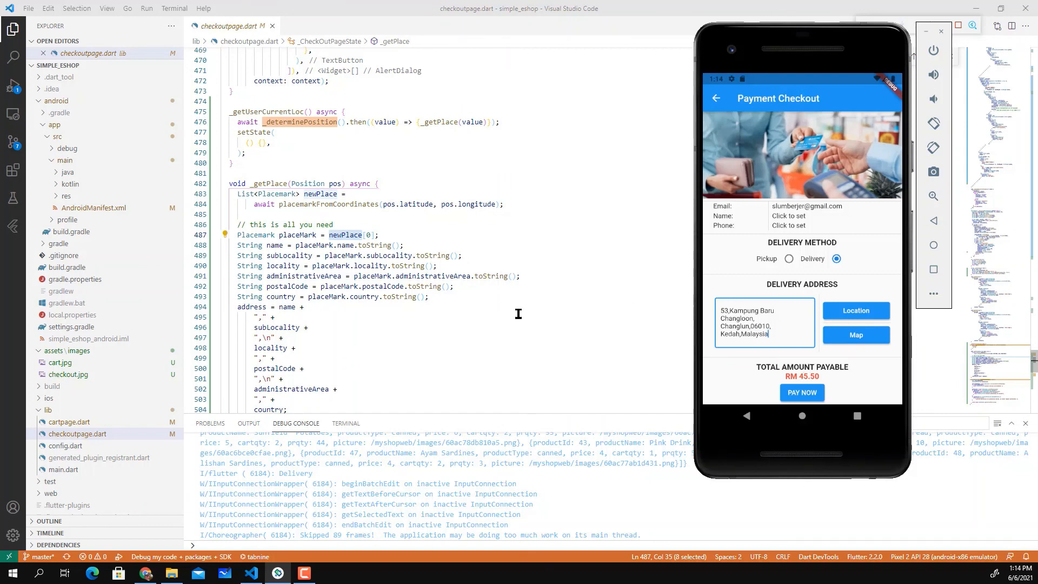
mouse_move(527, 328)
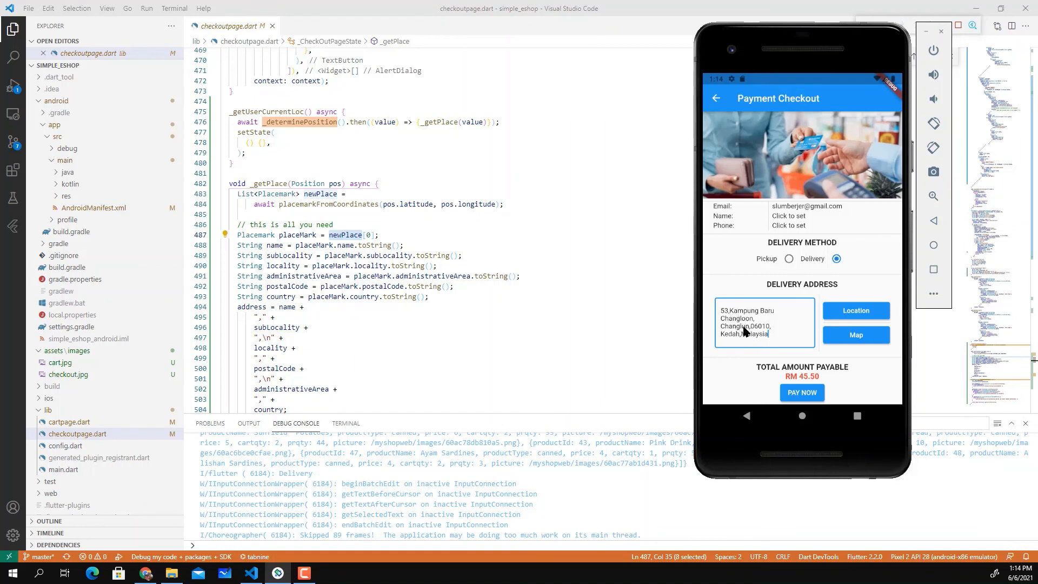
mouse_move(427, 233)
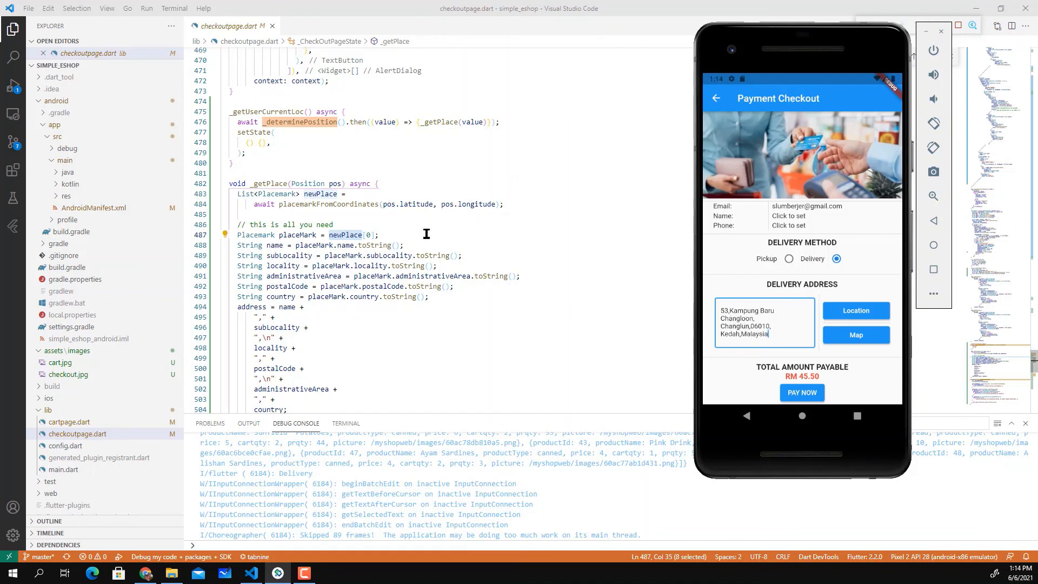